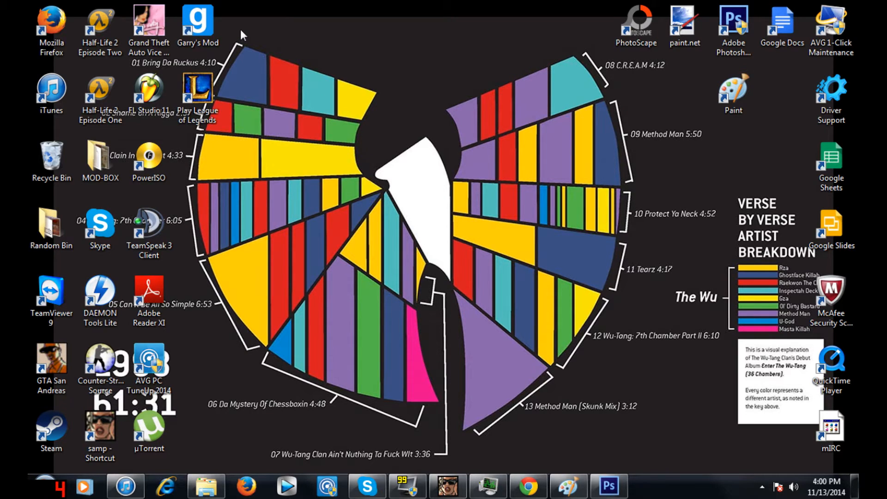
mouse_move(421, 111)
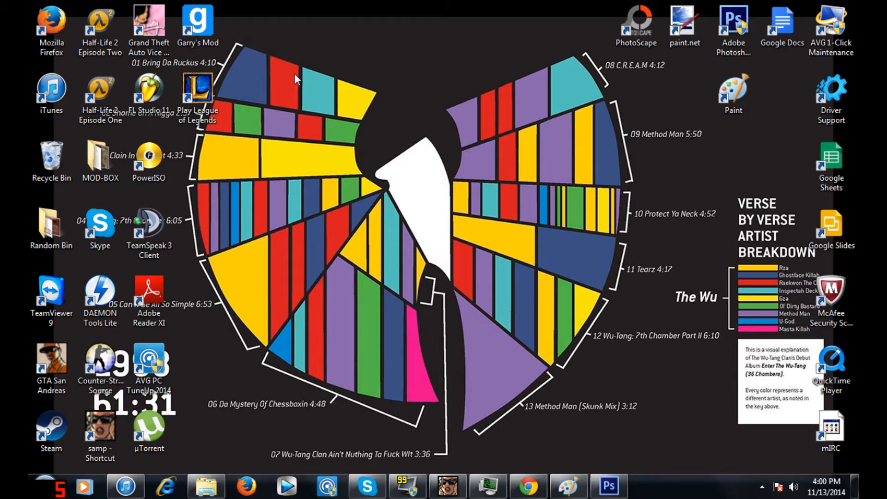
Bring Photoshop forward, compare the sa-mp-127 and sa-mp-128 tabs, and copy all of sa-mp-128.
click(685, 21)
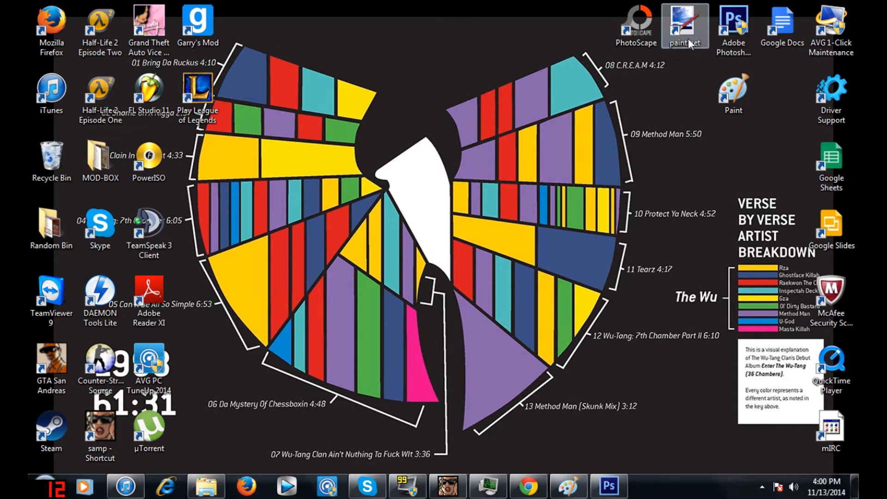
click(735, 21)
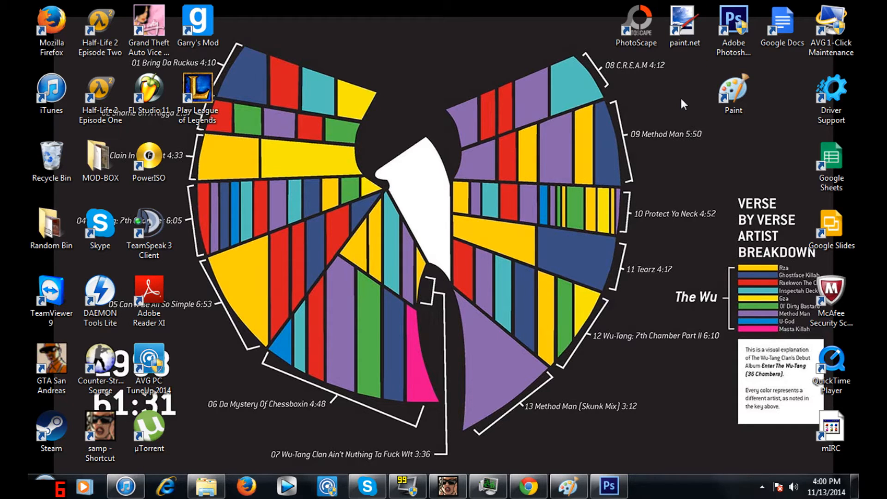
mouse_move(420, 198)
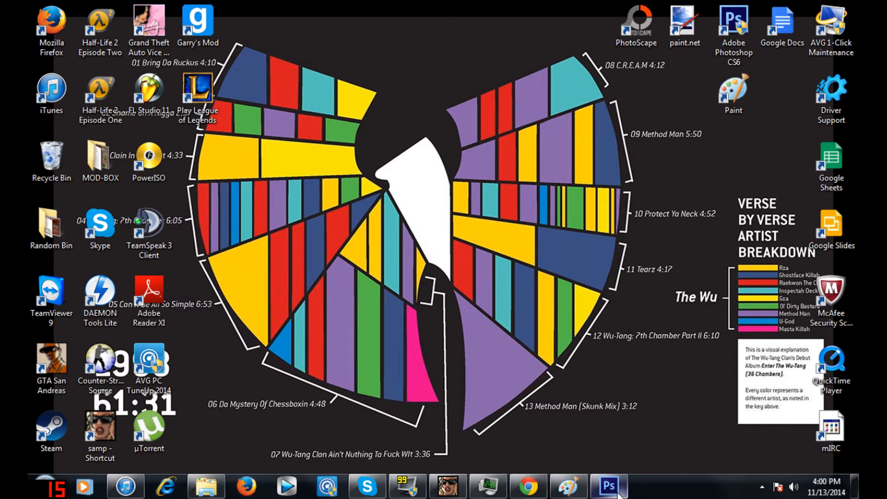
click(609, 486)
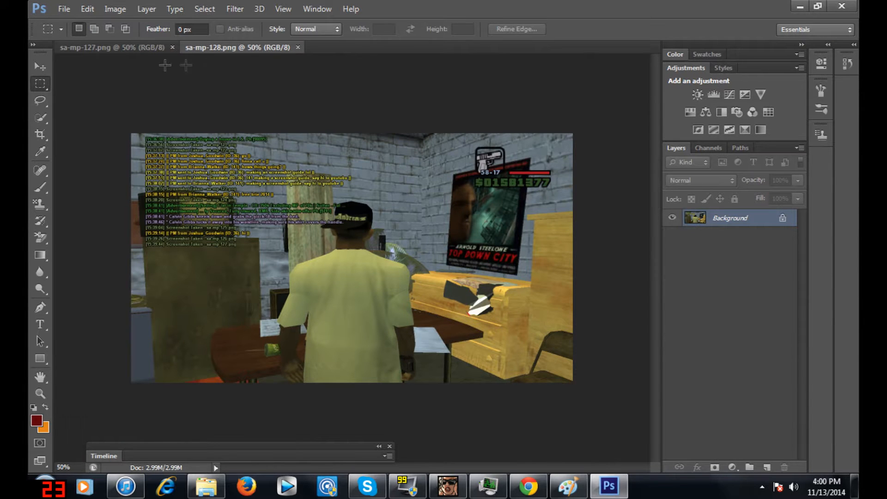
click(110, 47)
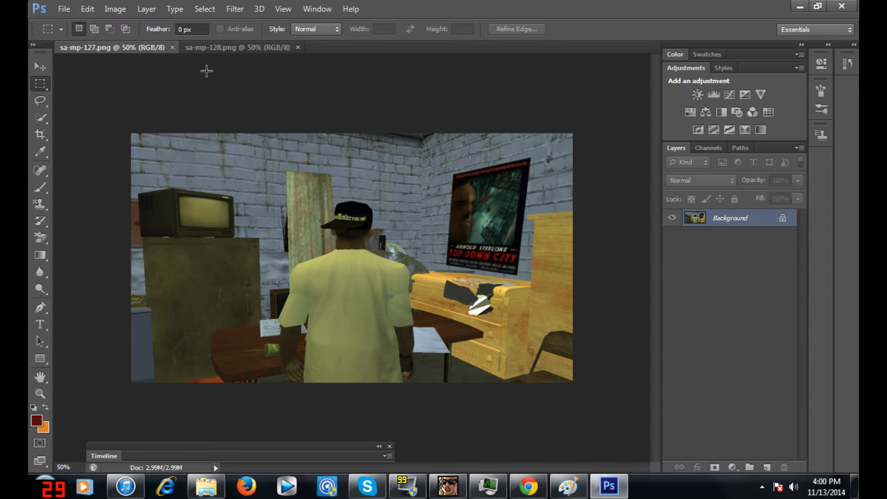
click(242, 47)
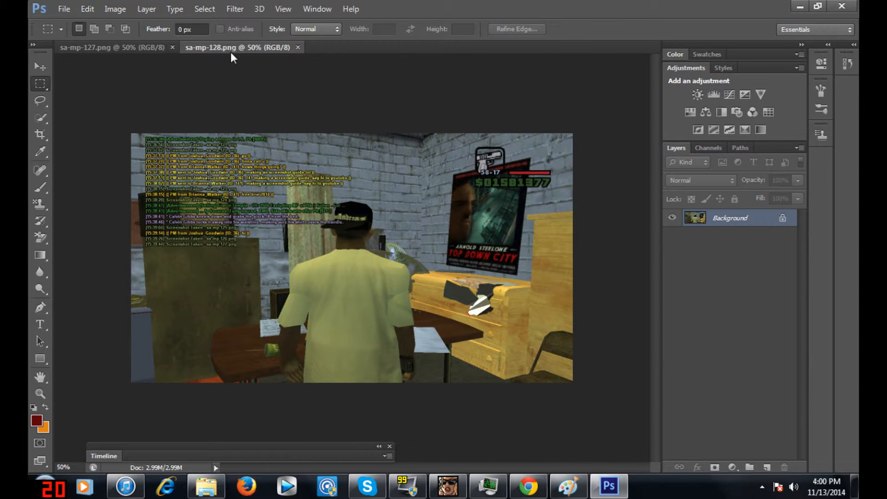
click(116, 48)
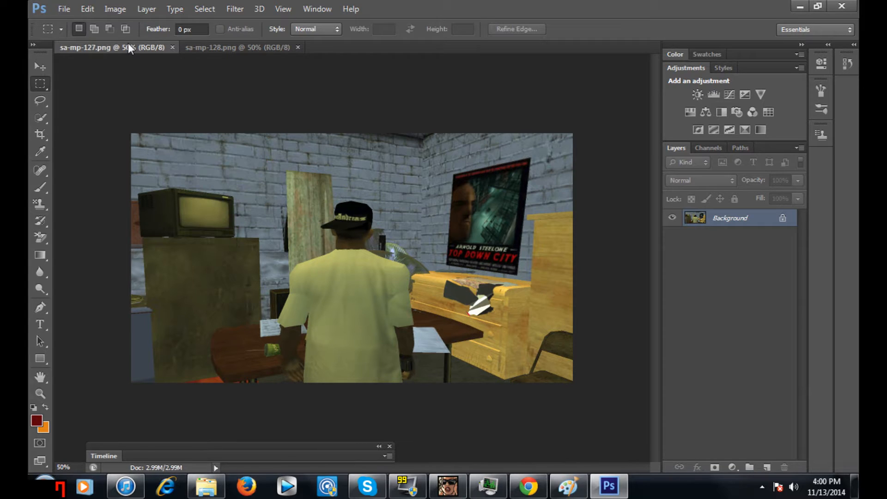
mouse_move(128, 50)
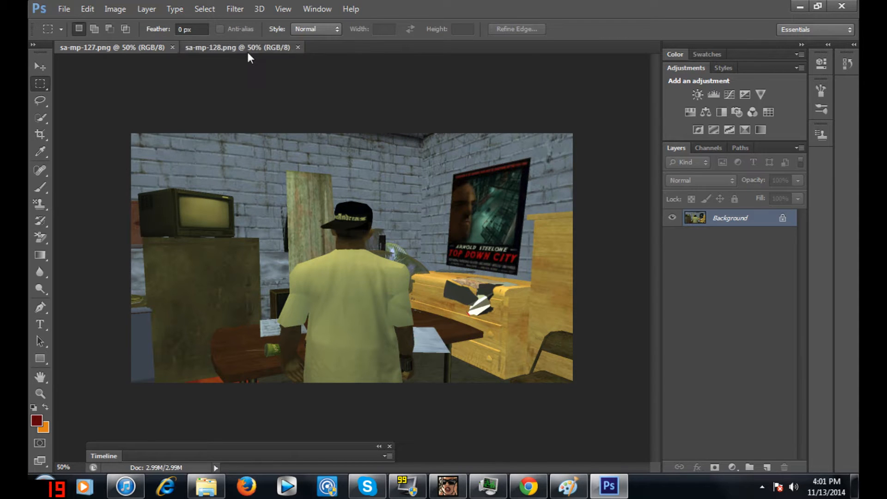
click(238, 47)
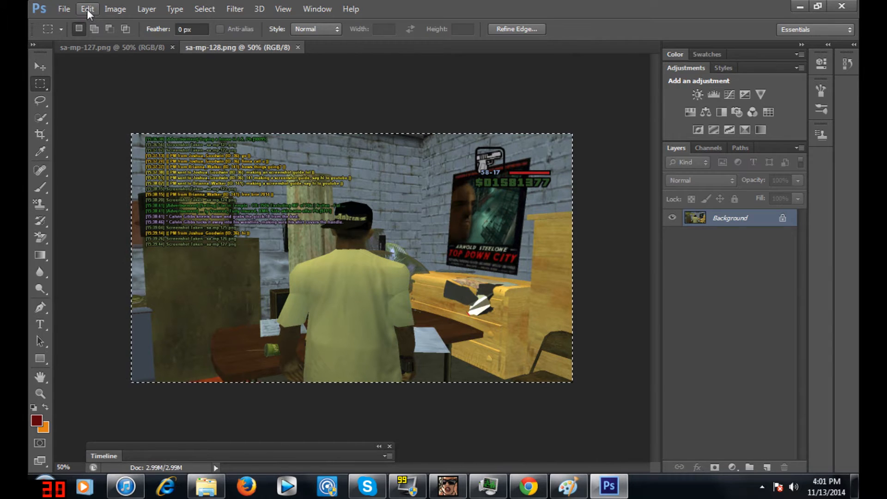
click(87, 9)
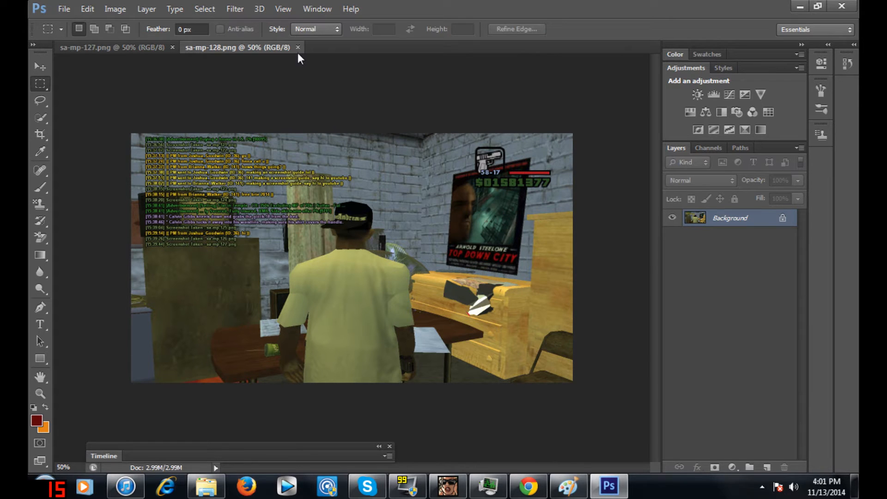
Close sa-mp-128, paste its chat as a layer in sa-mp-127, and crop to chat and character.
click(297, 47)
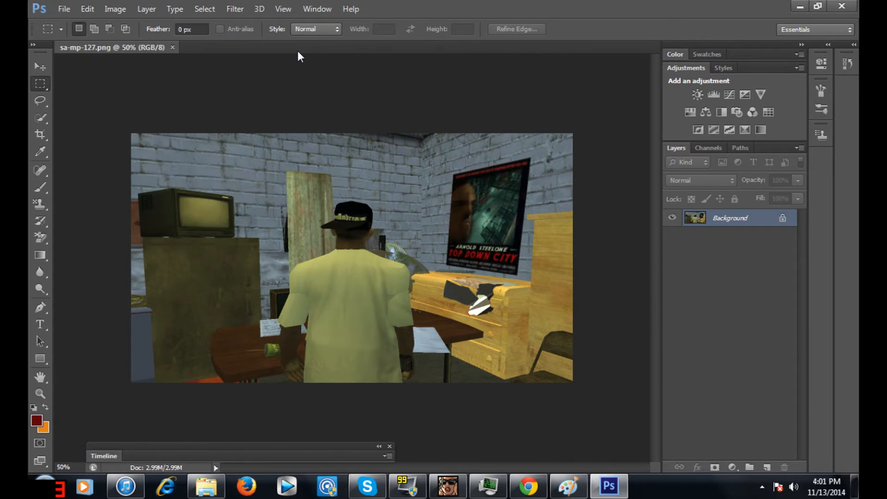
mouse_move(281, 139)
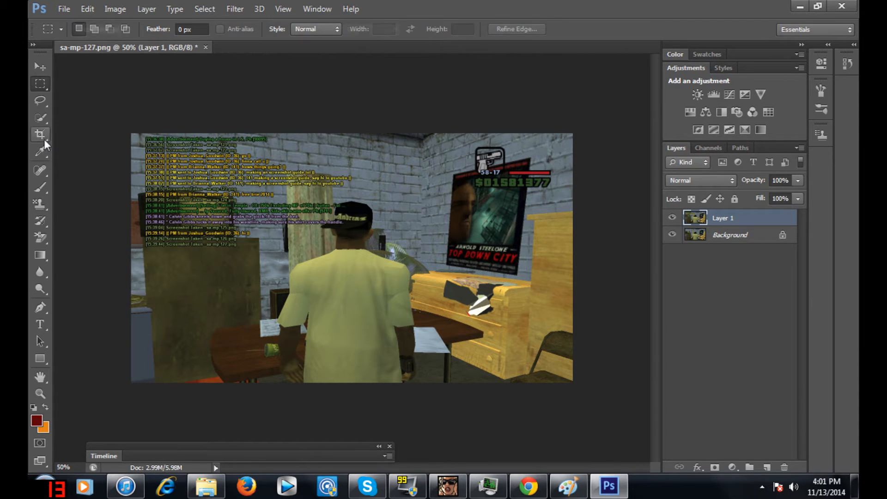
click(40, 135)
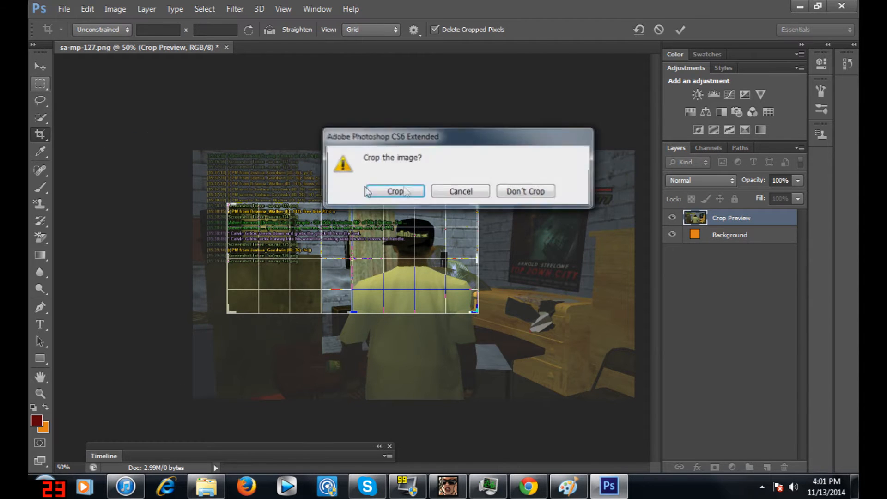
click(395, 190)
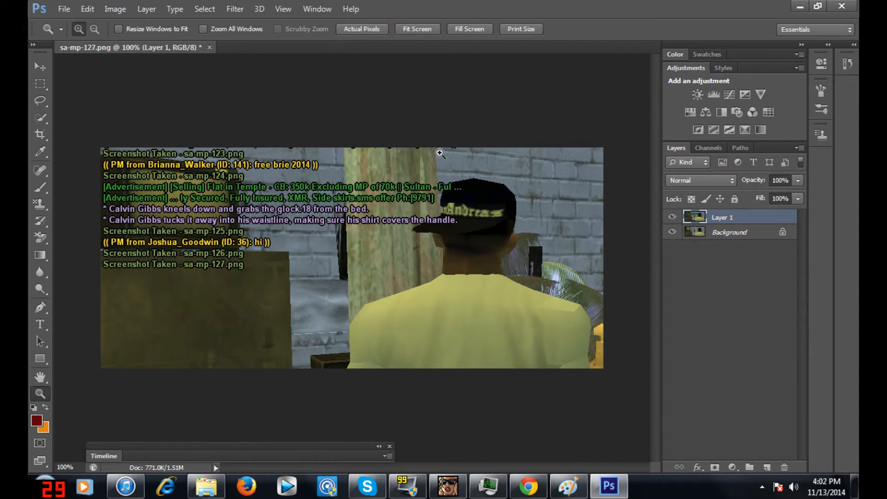
Marquee-select and erase the chat lines below the two Calvin Gibbs action lines.
click(40, 83)
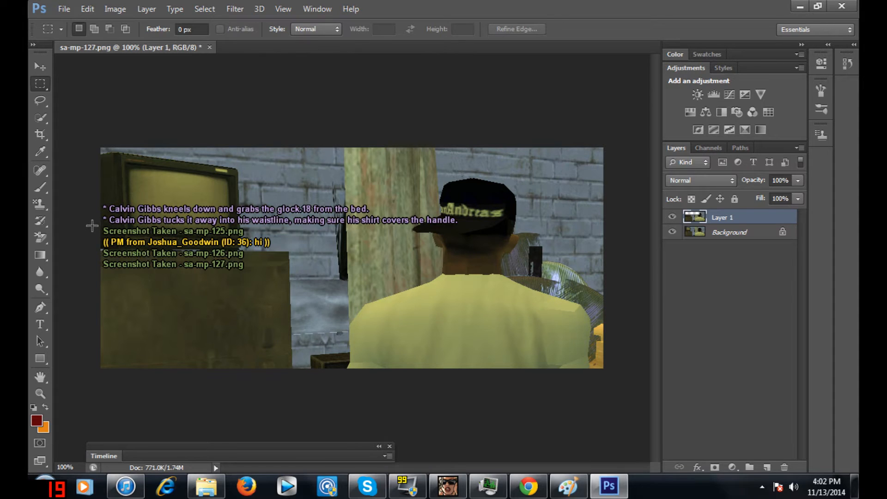
drag(101, 226, 295, 283)
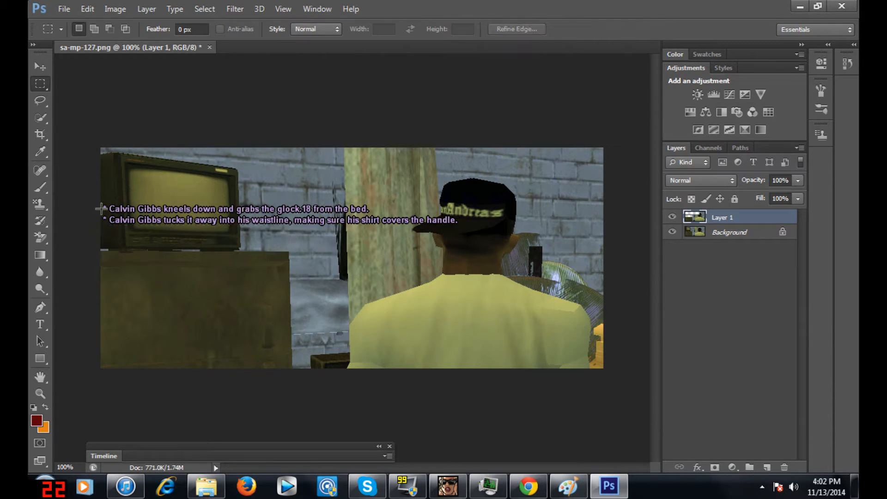
mouse_move(509, 239)
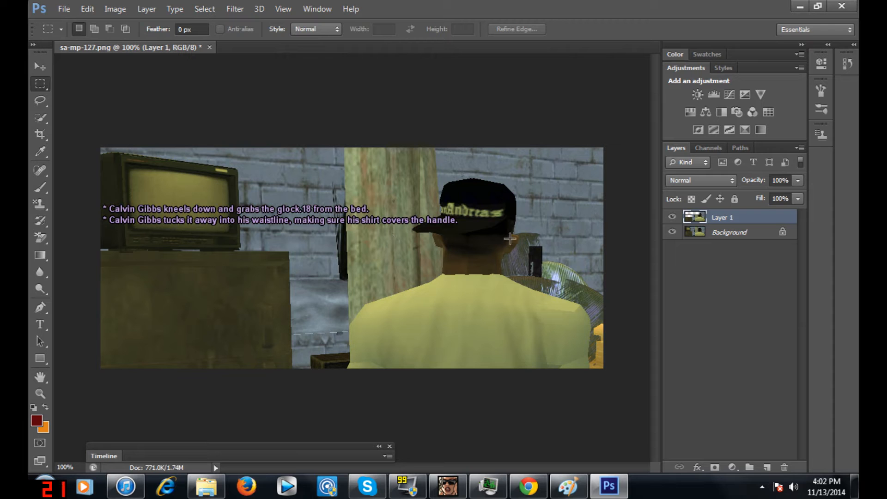
mouse_move(397, 265)
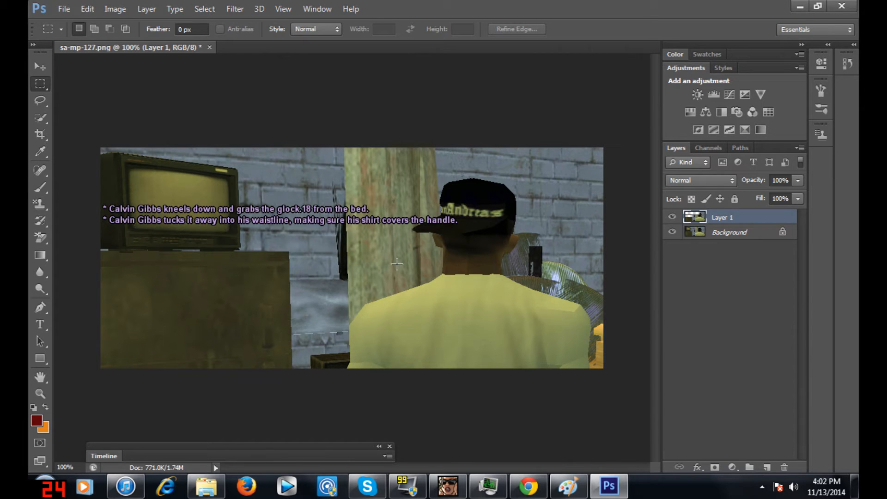
mouse_move(408, 270)
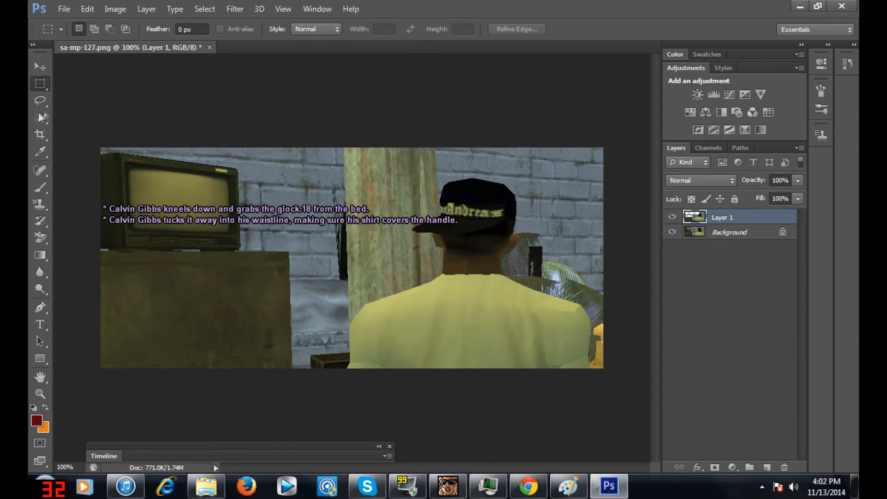
click(39, 134)
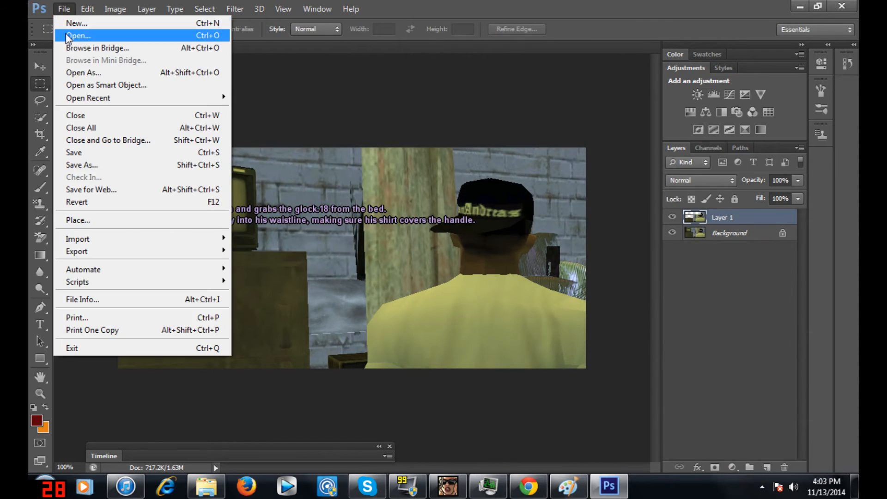
Open sa-mp-125 and sa-mp-126 from the end of the screens folder.
click(82, 35)
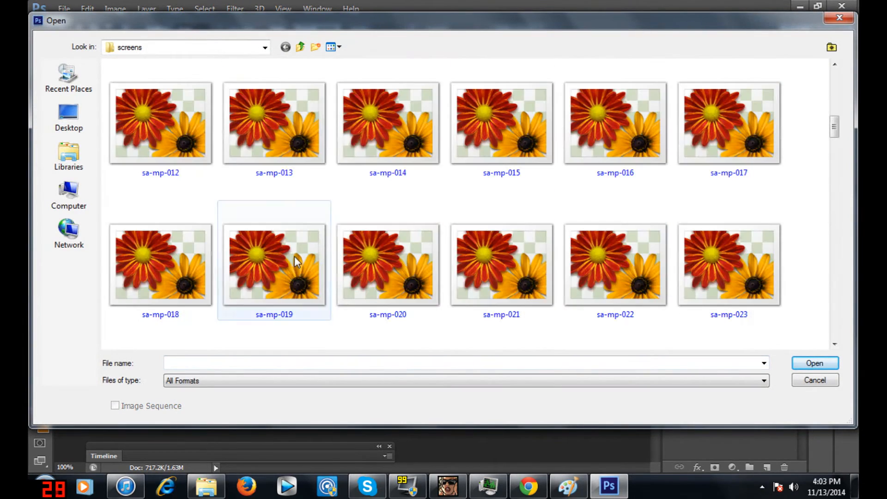
scroll(down, 3)
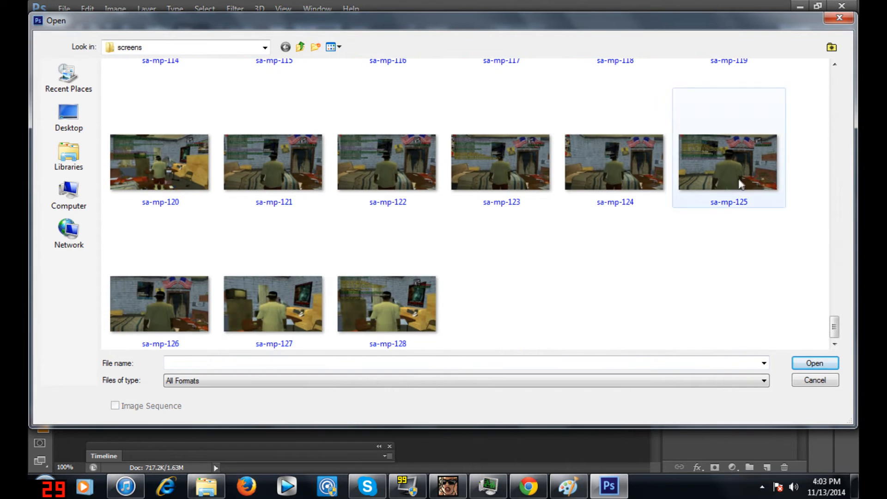
click(160, 303)
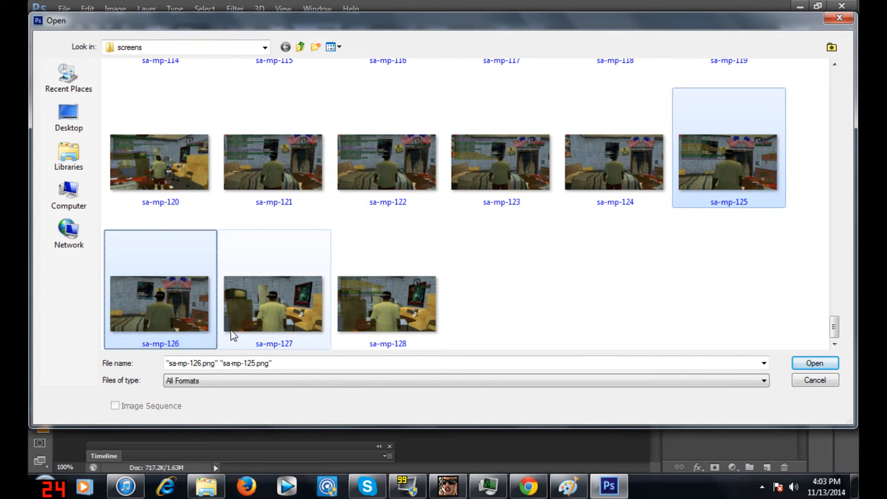
click(815, 362)
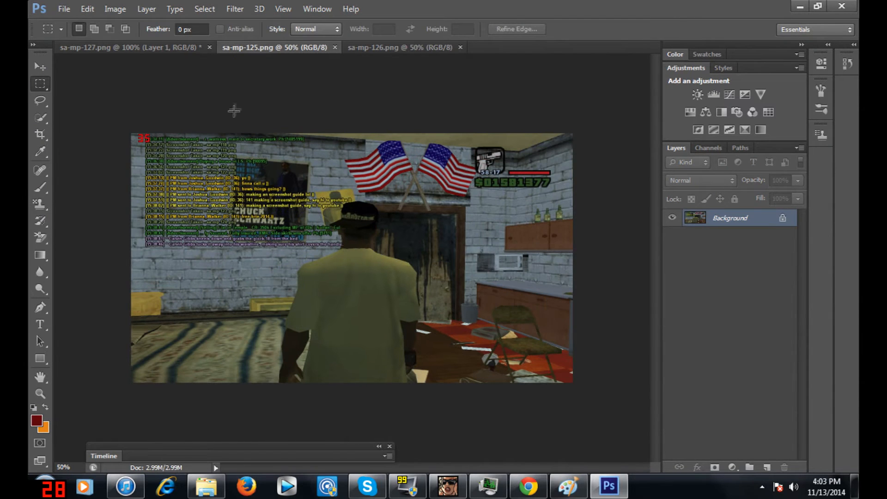
Crop sa-mp-126 to the character and the two emote lines.
click(39, 134)
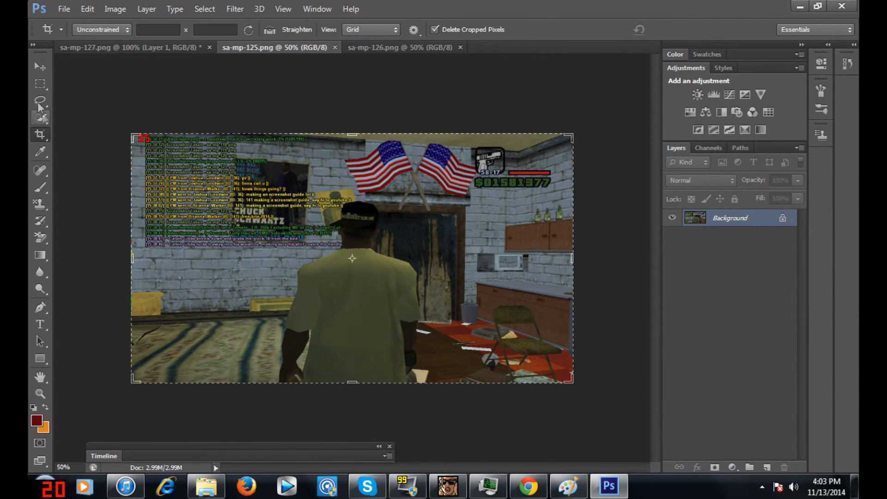
click(40, 84)
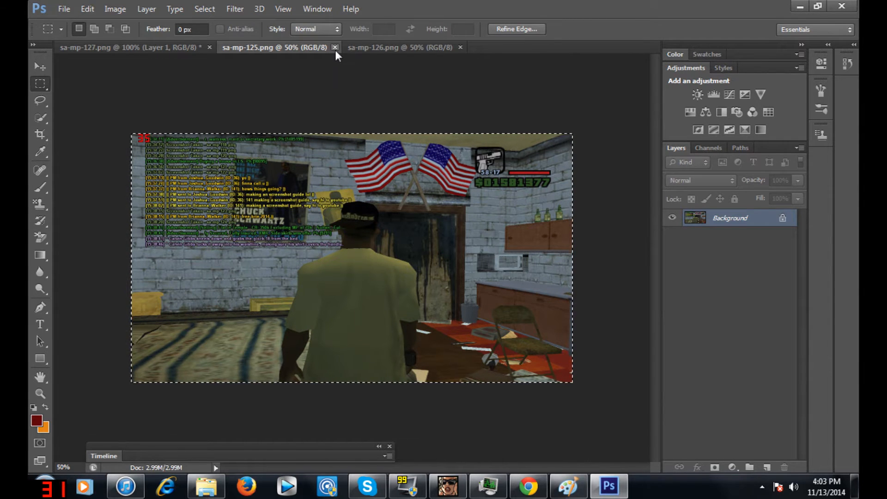
click(334, 47)
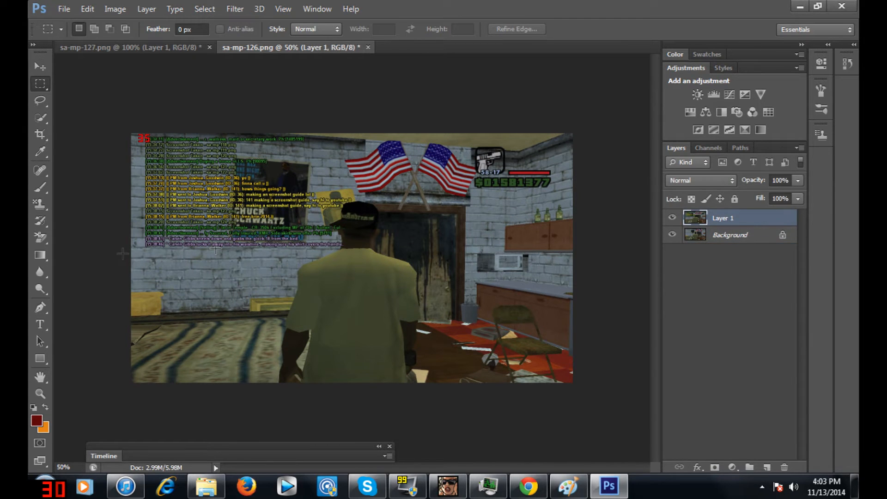
click(39, 134)
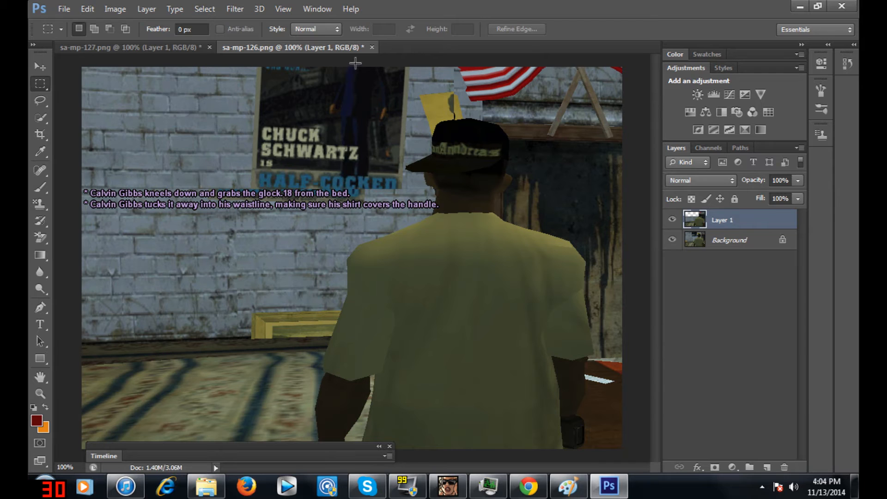
Delete two upper-right regions of Layer 1 to reveal the yellow poster and doorway.
drag(355, 72, 576, 195)
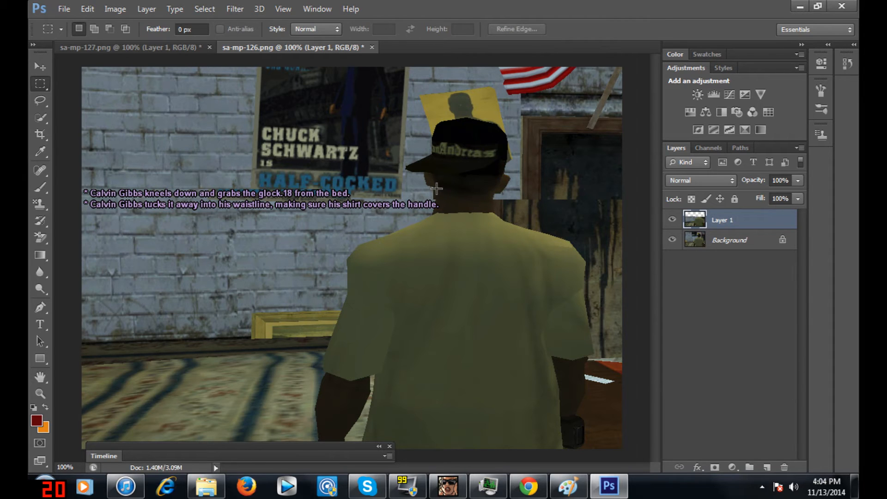
drag(437, 187, 621, 451)
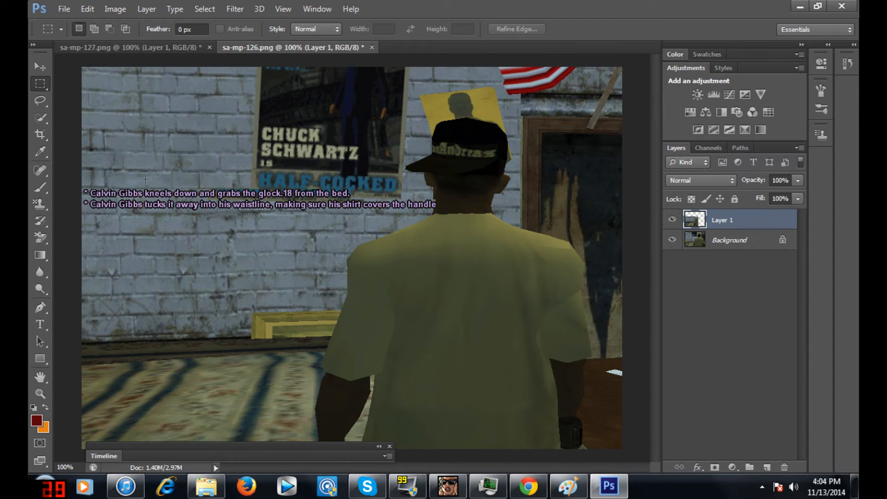
click(41, 135)
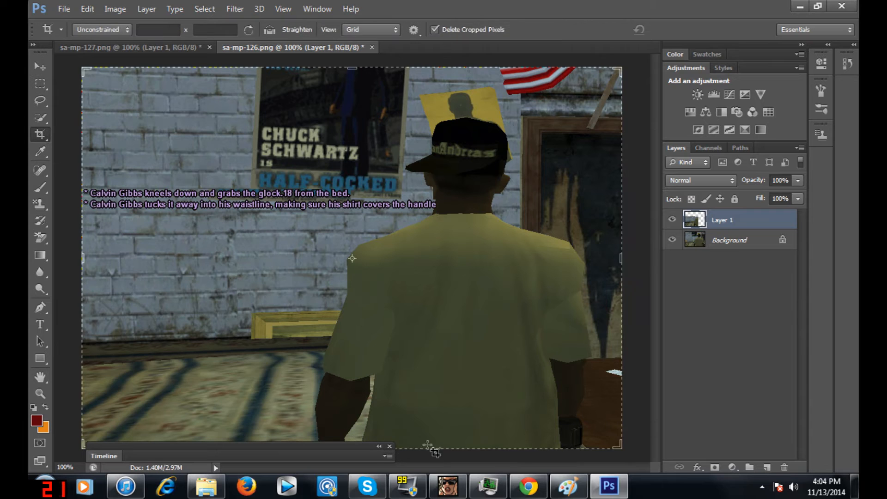
click(39, 83)
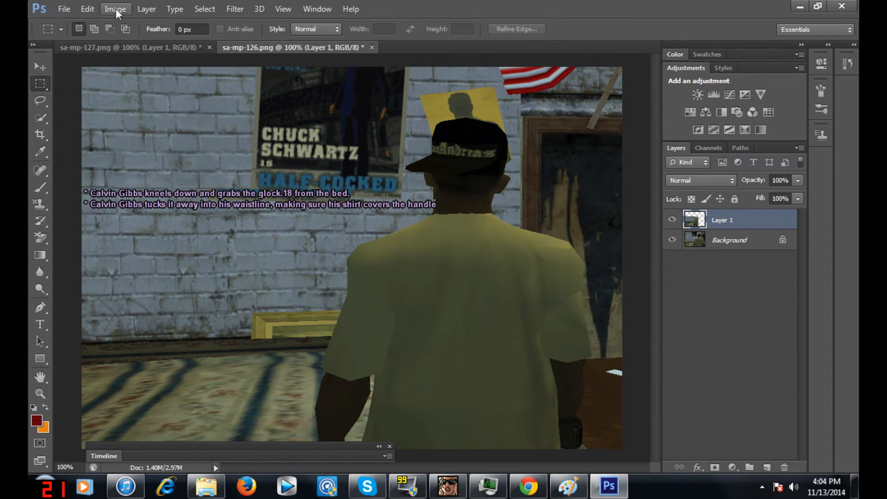
Narrow sa-mp-126 by pulling the right crop edge inward and committing the crop.
click(107, 48)
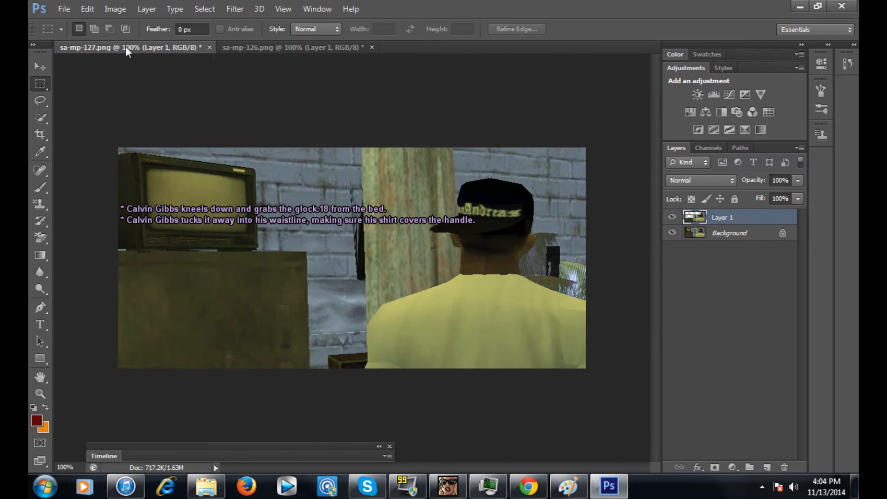
click(298, 47)
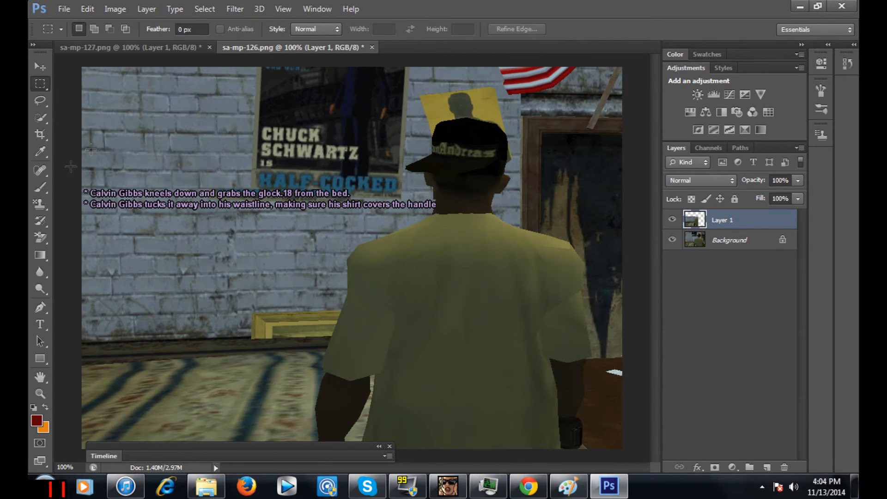
click(40, 134)
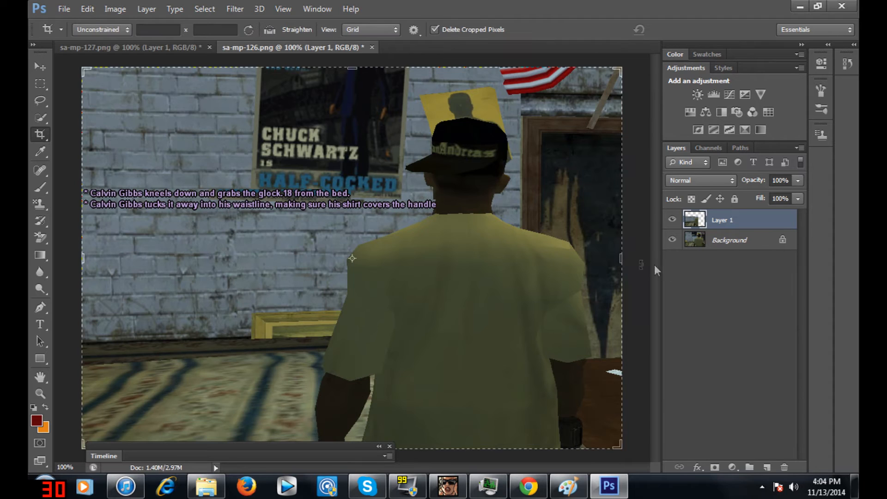
drag(621, 259, 600, 261)
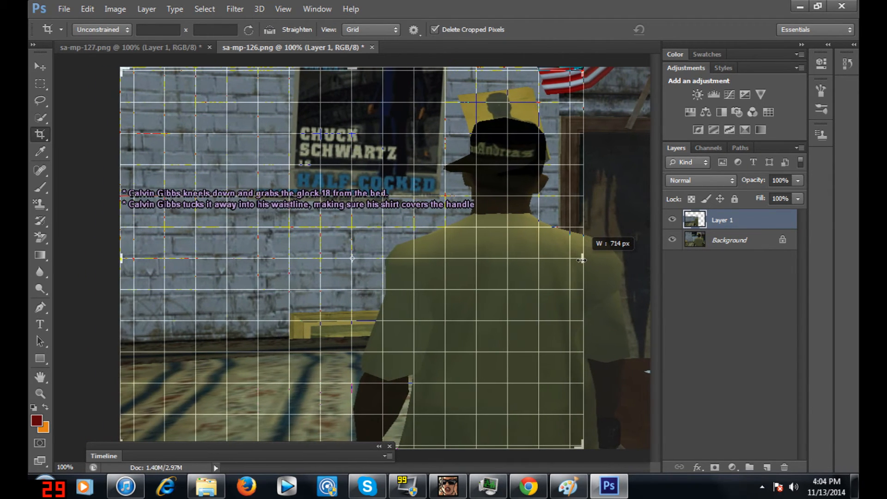
drag(582, 260, 585, 260)
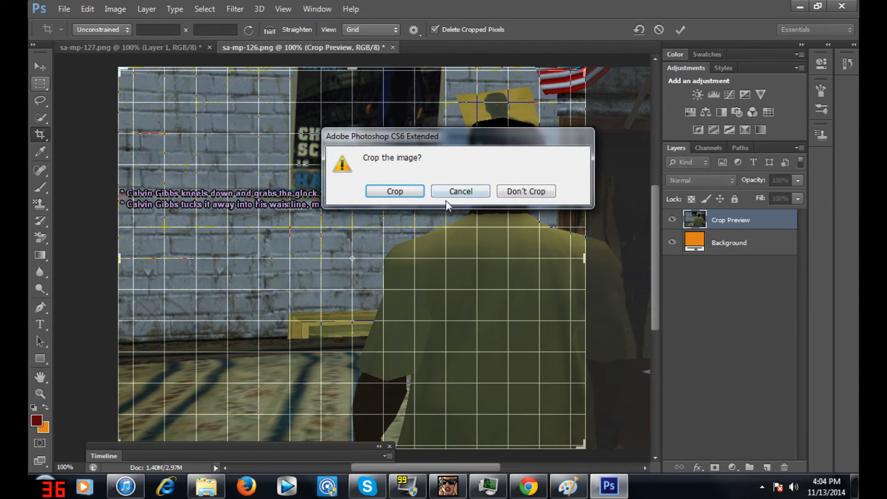
click(395, 191)
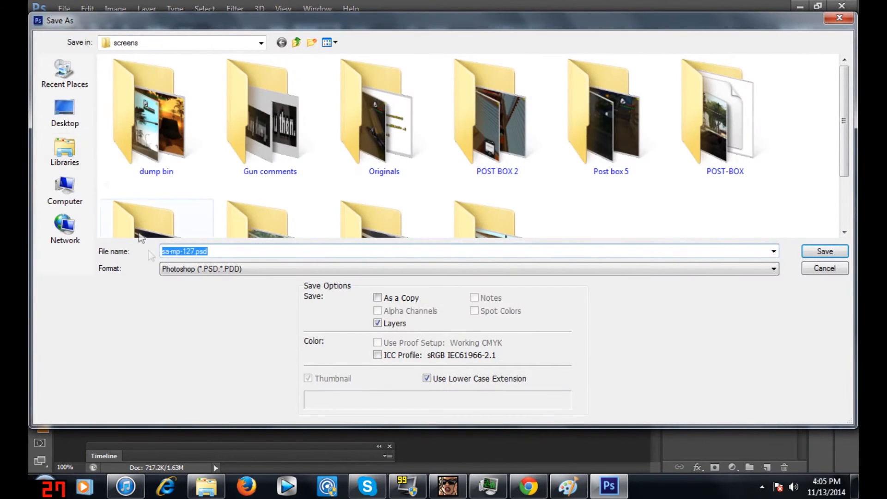
Target the Desktop for saving sa-mp-127 as '1' and open the format list.
click(65, 108)
text(1)
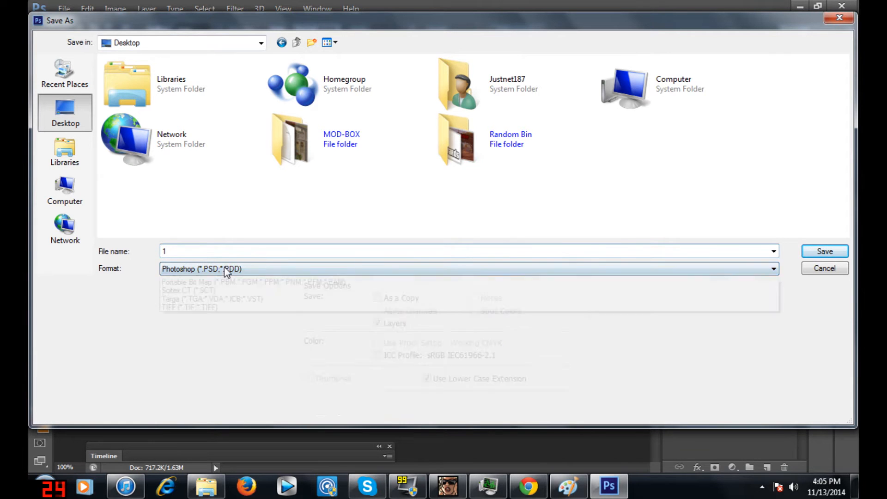
click(226, 269)
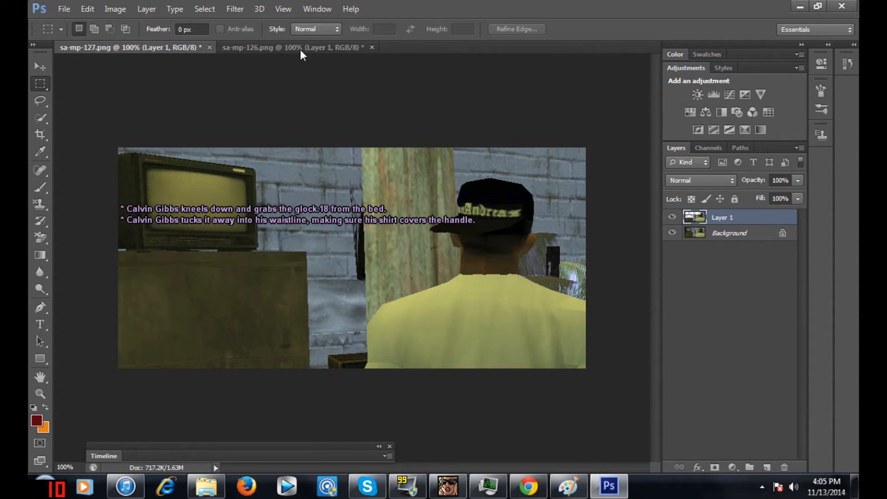
mouse_move(44, 79)
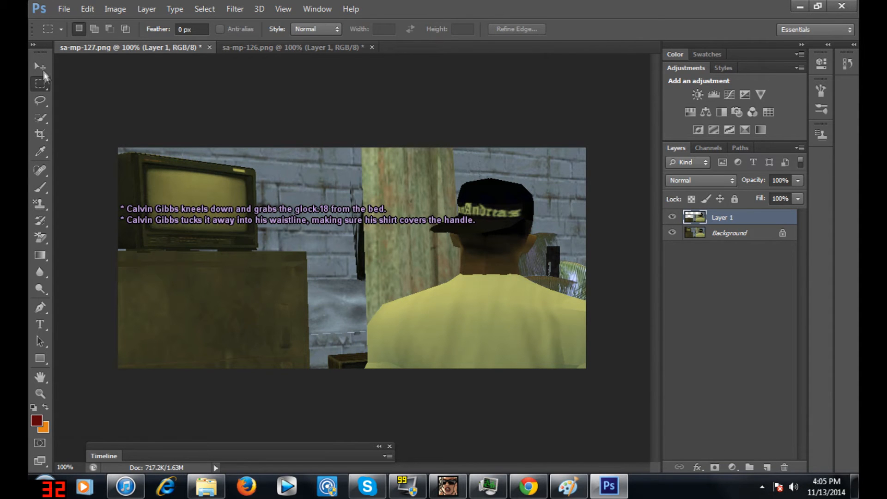
Save sa-mp-126 to the Desktop as PNG '2', accepting the default PNG options.
click(300, 47)
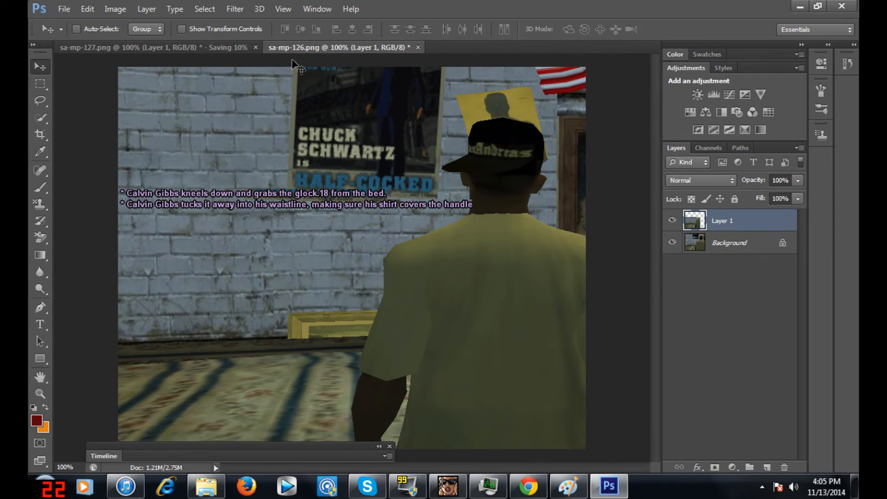
click(64, 9)
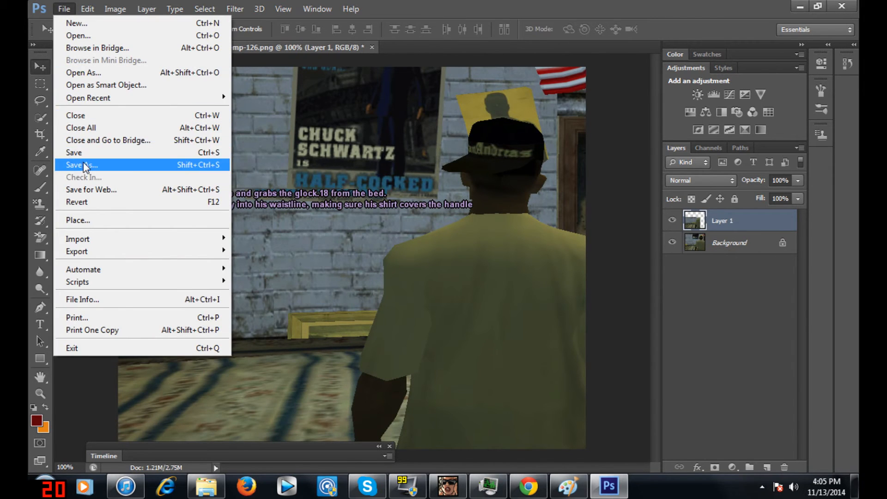
click(82, 165)
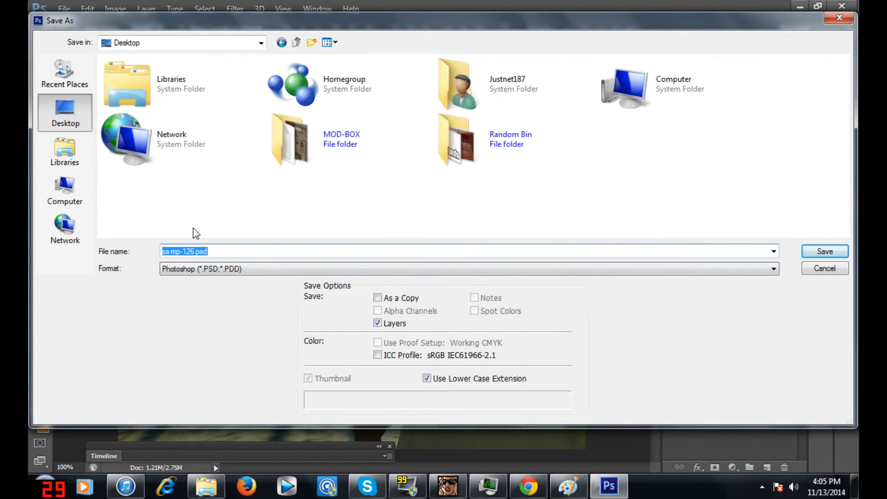
click(774, 269)
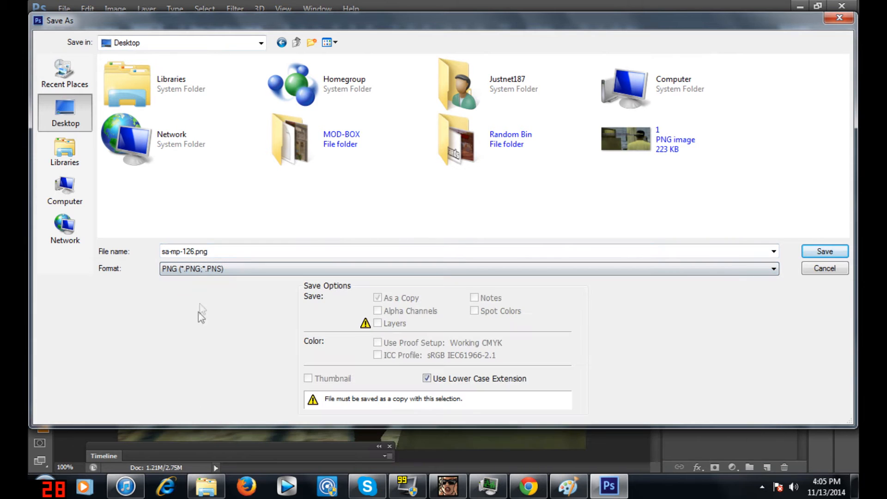
text(2)
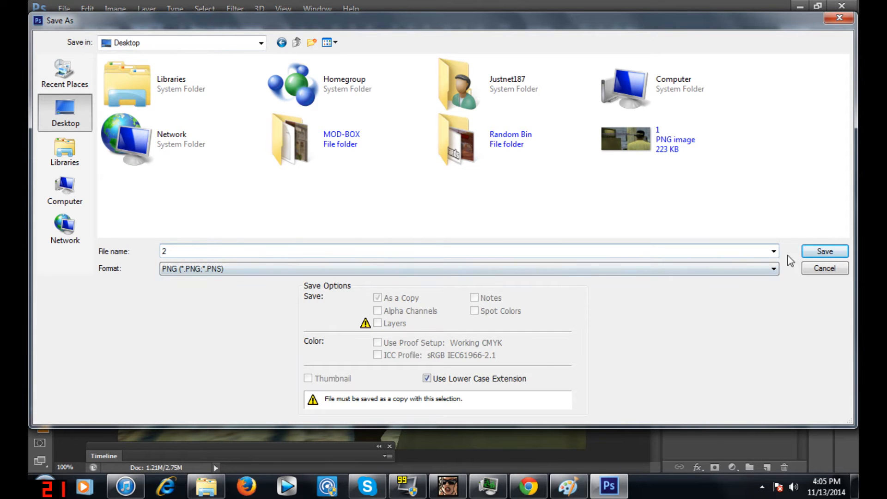
click(825, 251)
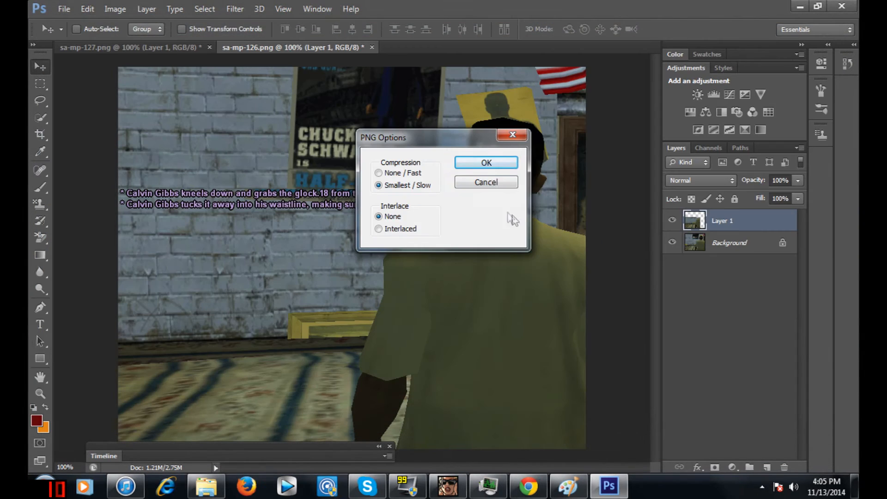
click(486, 163)
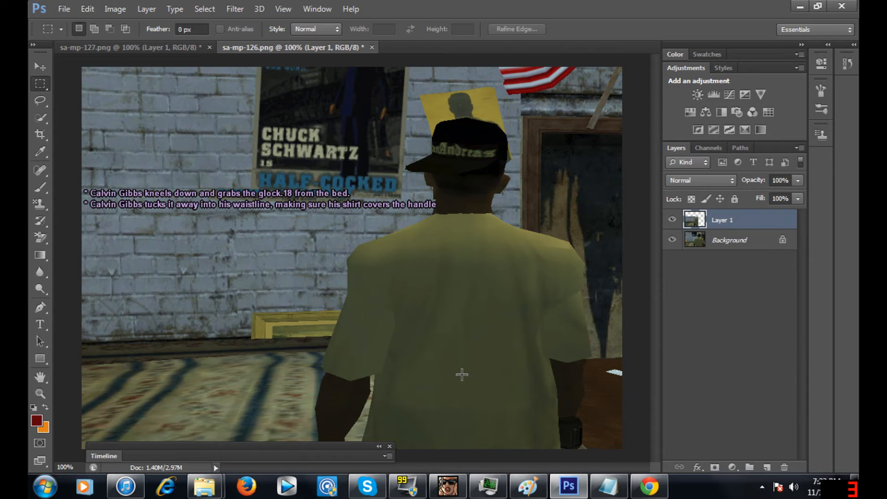
mouse_move(454, 311)
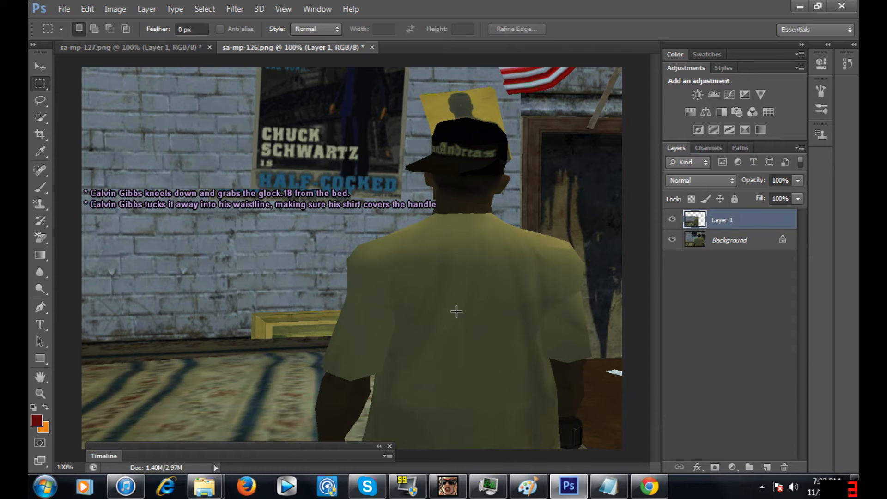
Return to the sa-mp-127.png tab showing the character and Calvin Gibbs action lines.
click(125, 48)
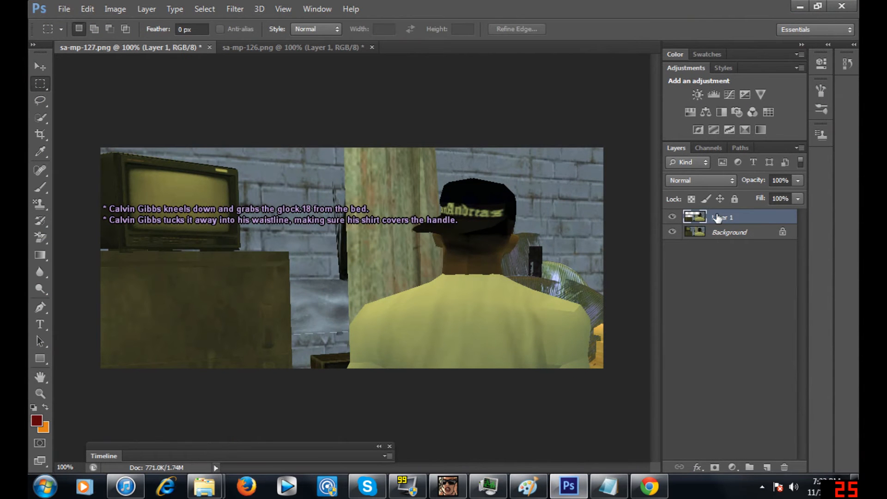
Merge sa-mp-127's overlay and background layers with Merge Visible, then drag across the image.
right_click(723, 217)
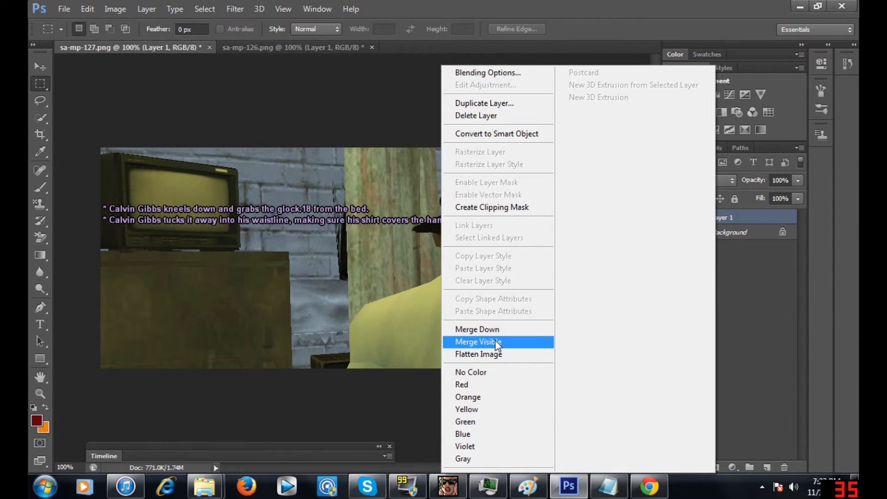
click(479, 342)
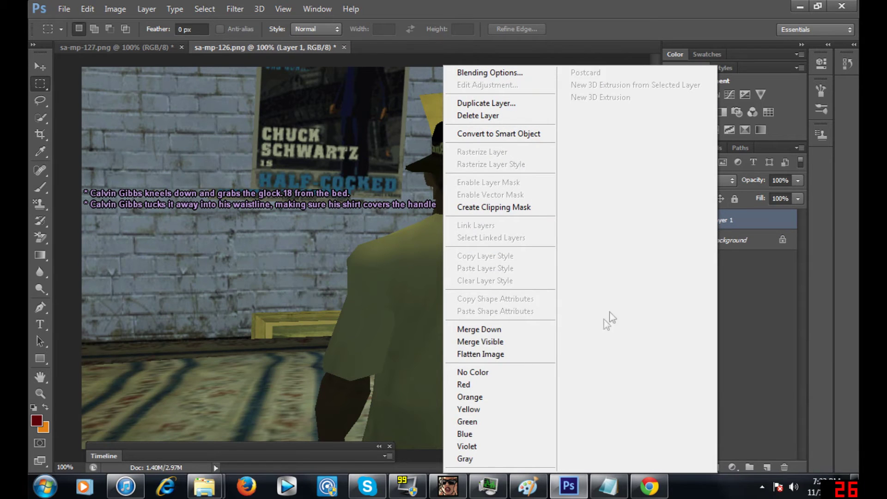
mouse_move(477, 225)
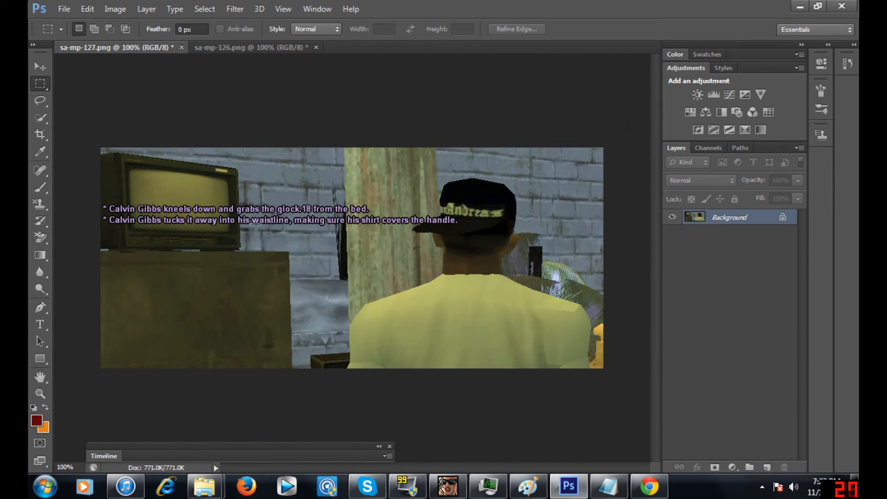
drag(102, 148, 602, 369)
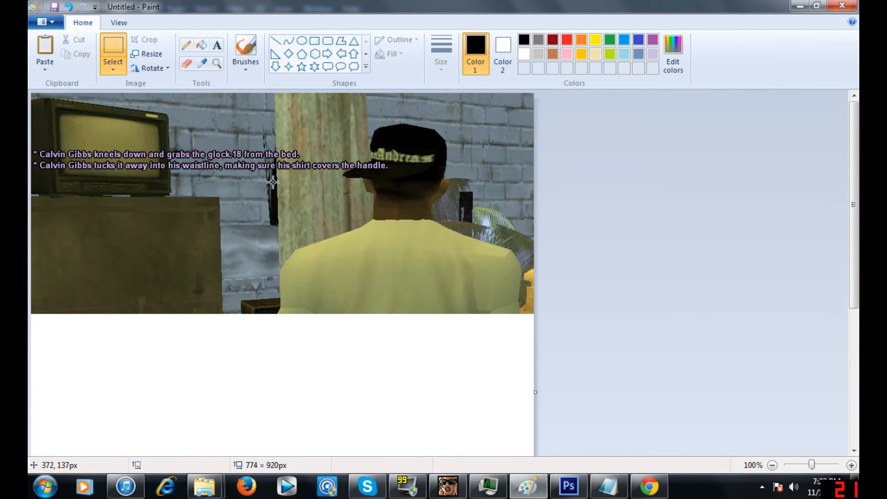
mouse_move(392, 243)
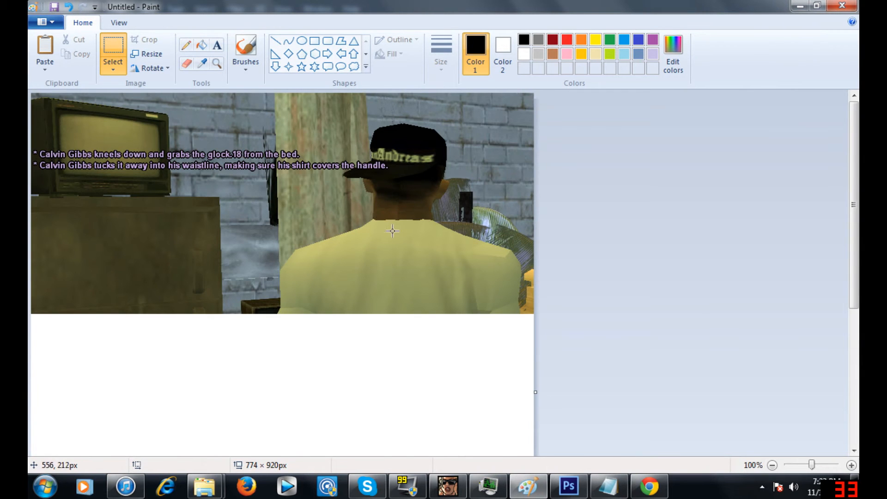
mouse_move(570, 486)
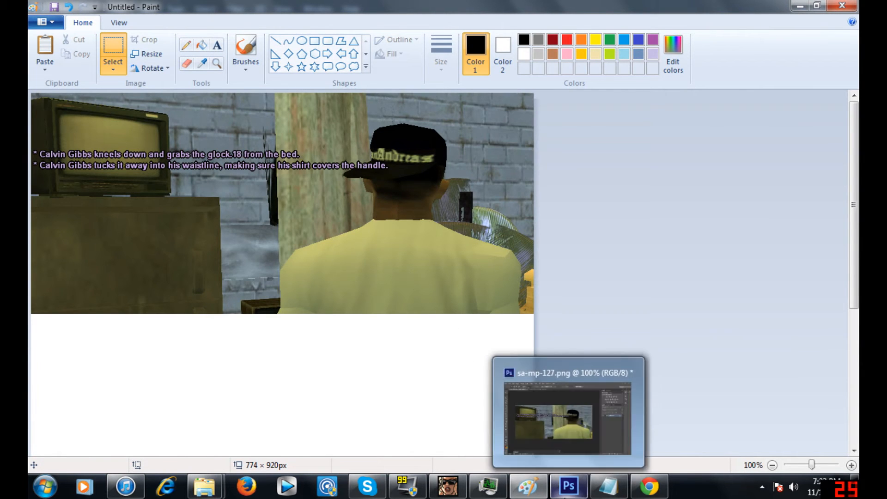
Switch to the sa-mp-127.png screenshot in Photoshop from the taskbar.
click(569, 485)
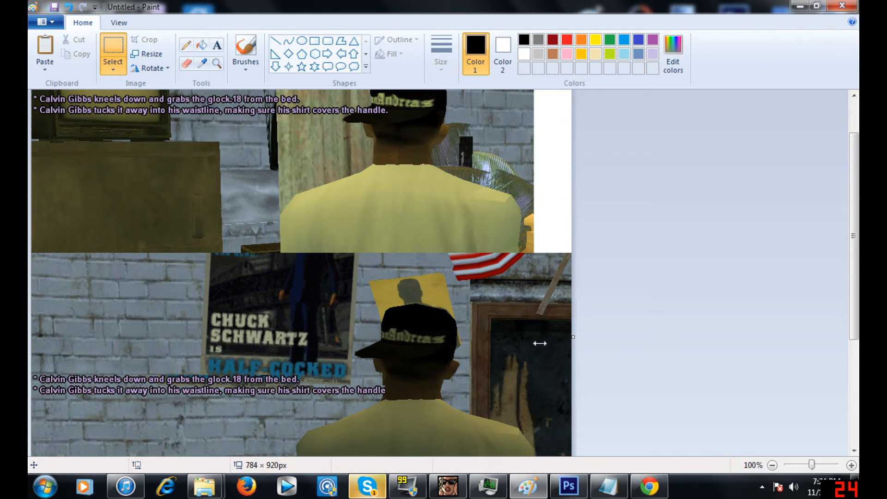
Drag the Paint canvas's right edge inward to 715 px, removing the white strip.
drag(571, 343, 535, 343)
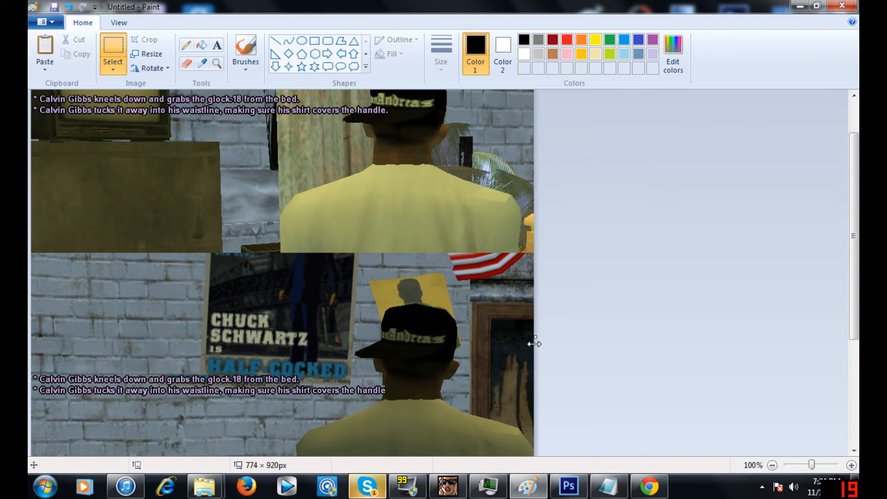
mouse_move(540, 357)
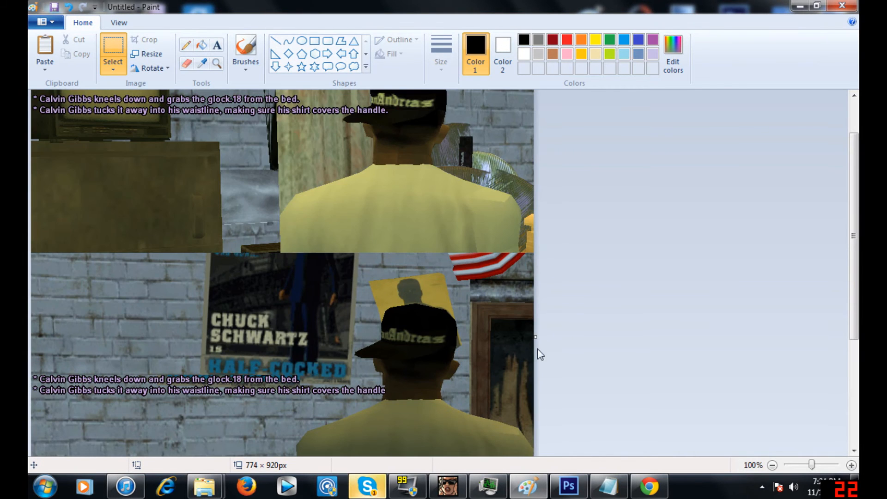
drag(535, 340, 525, 342)
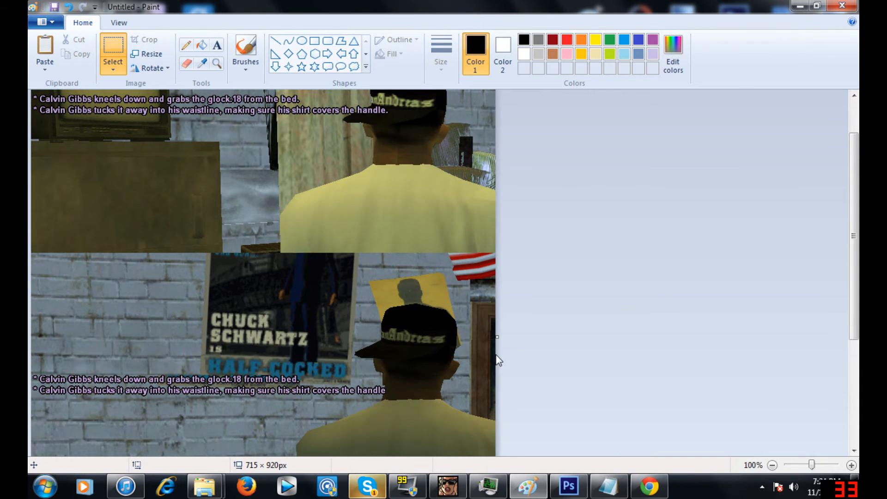
scroll(down, 3)
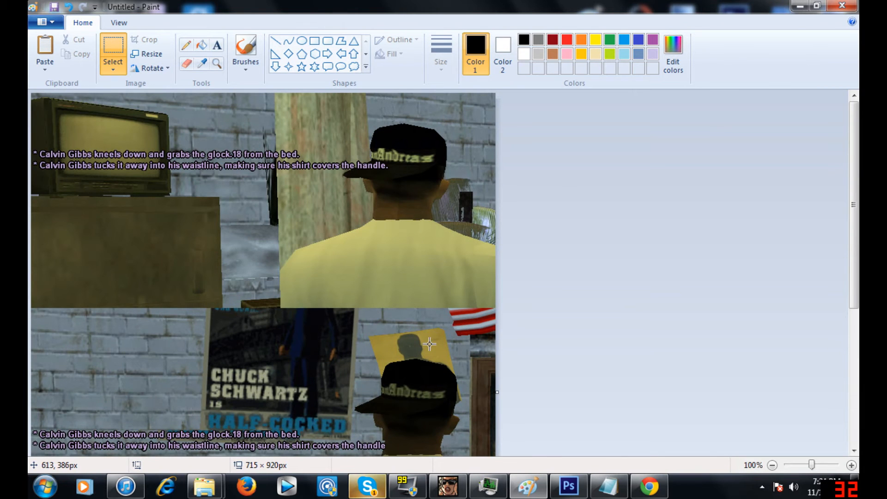
mouse_move(355, 342)
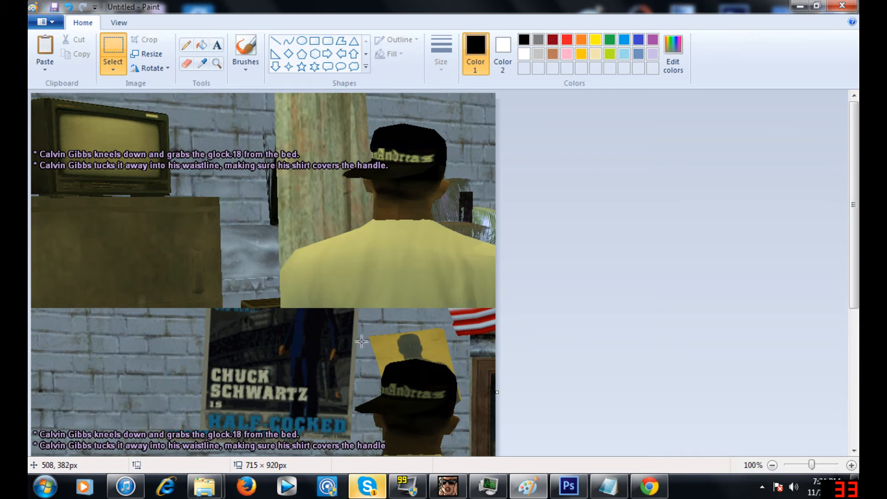
mouse_move(448, 314)
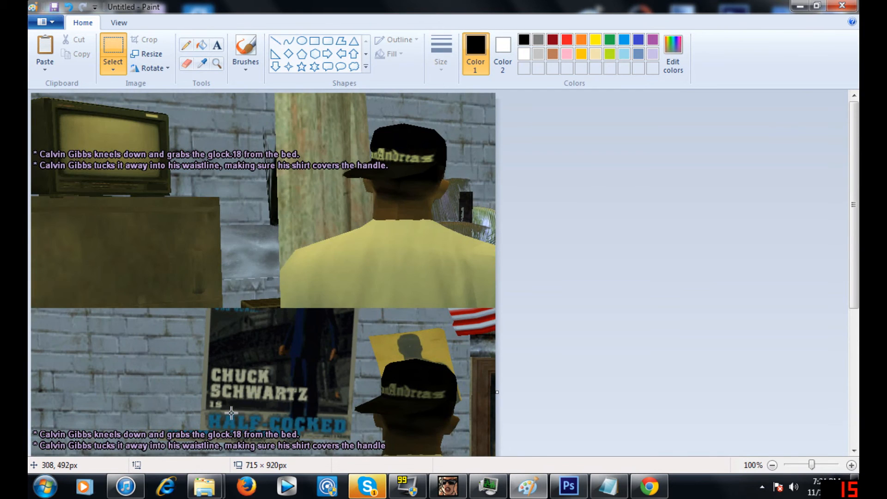
Save the stacked image from Paint's file menu with Save as, typing a new name.
click(43, 22)
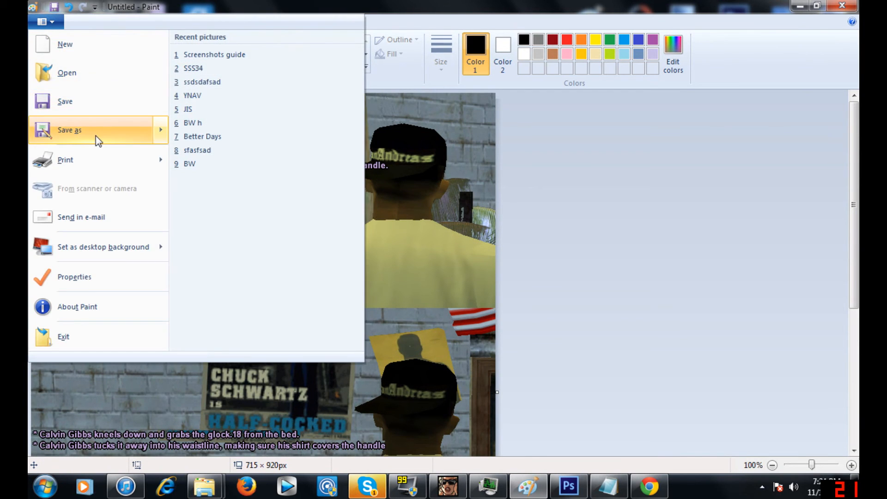
click(68, 129)
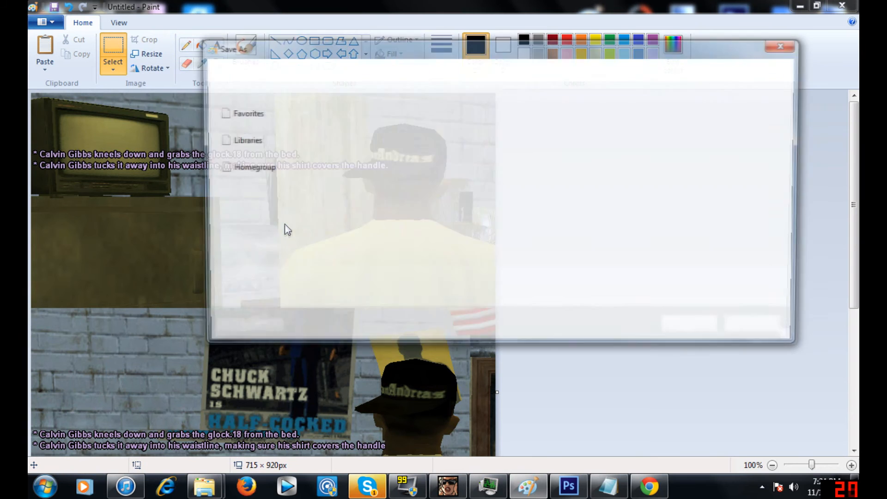
text(S)
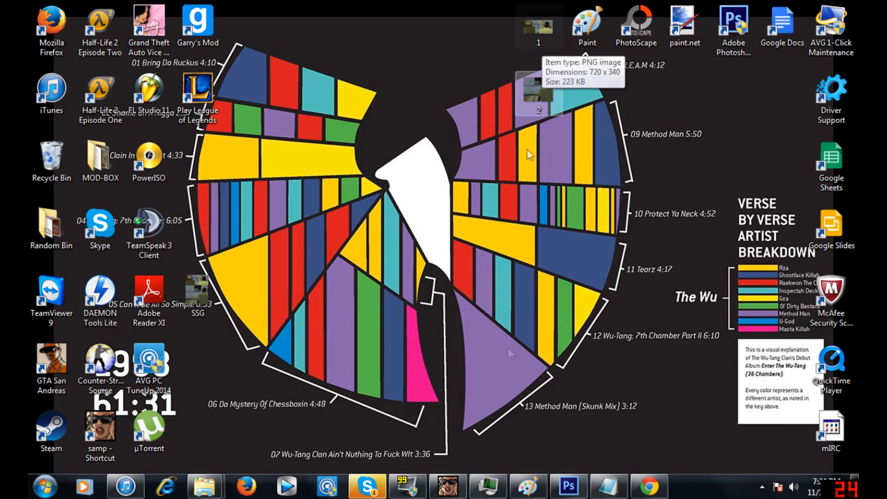
mouse_move(416, 346)
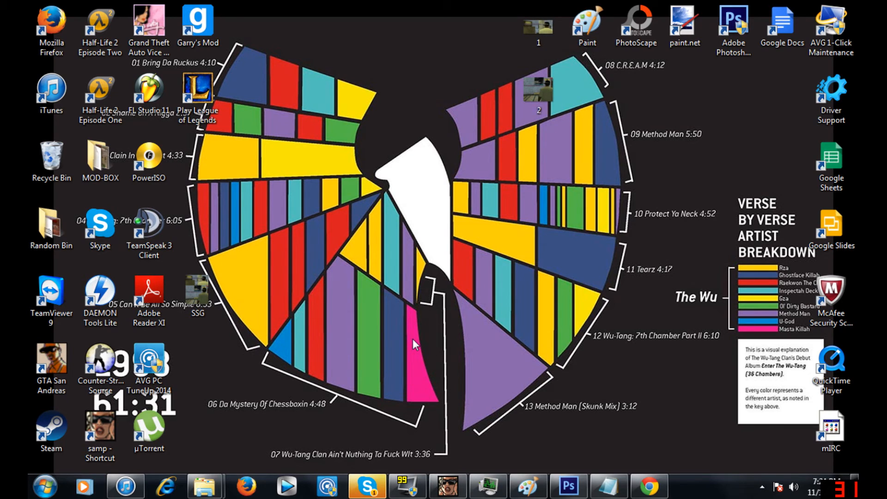
mouse_move(282, 244)
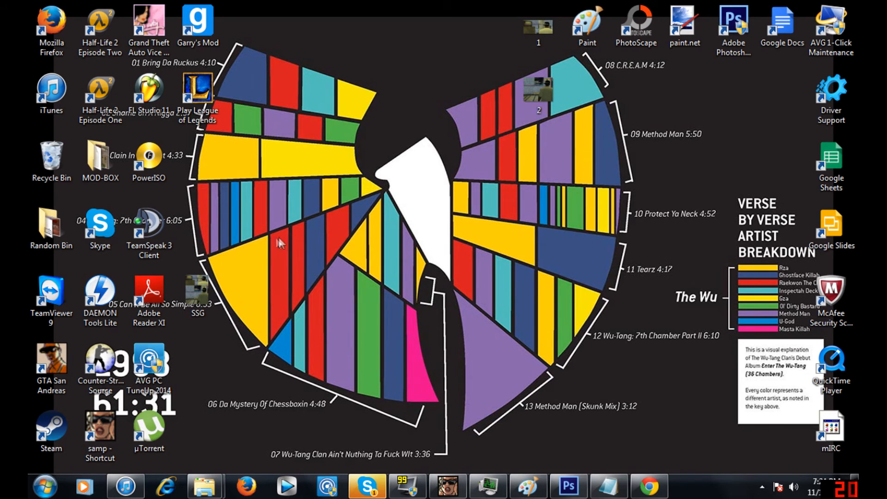
mouse_move(414, 390)
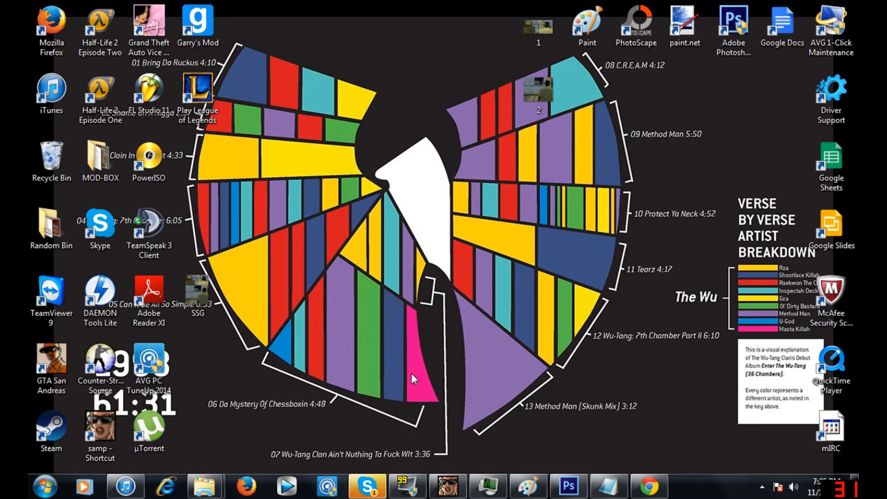
mouse_move(444, 463)
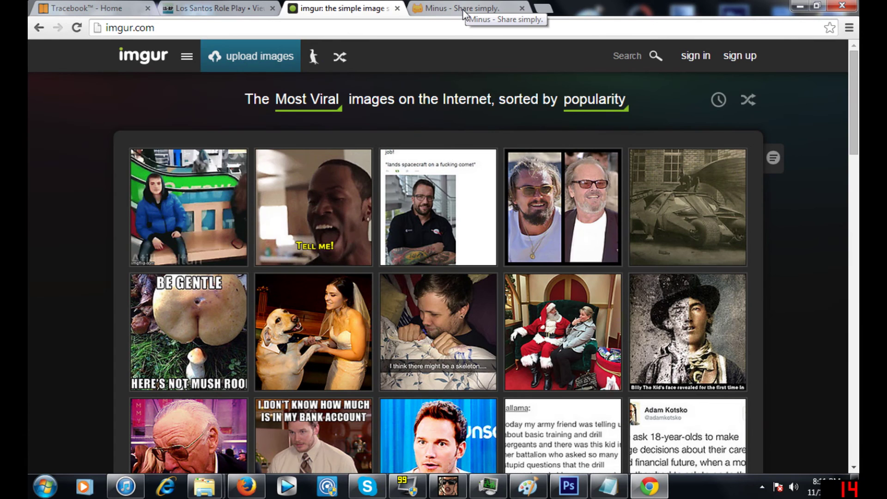
Go to the Minus tab and start an upload to bring up the Open dialog.
click(468, 8)
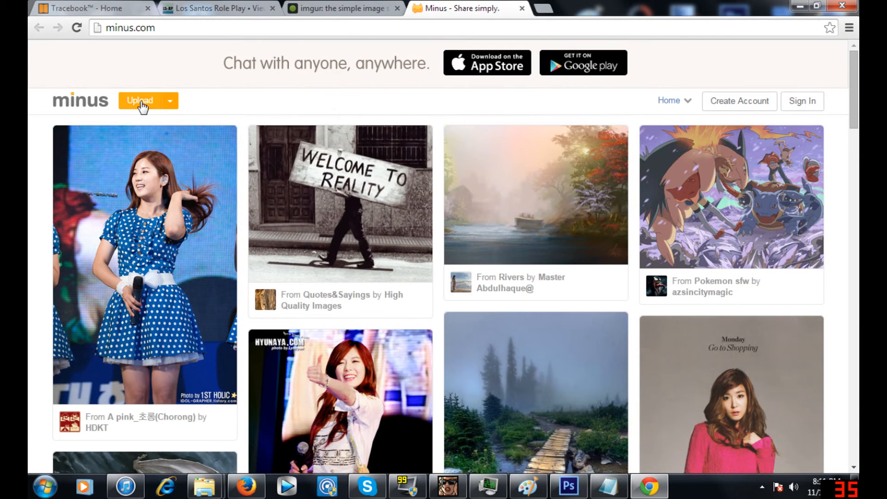
click(172, 100)
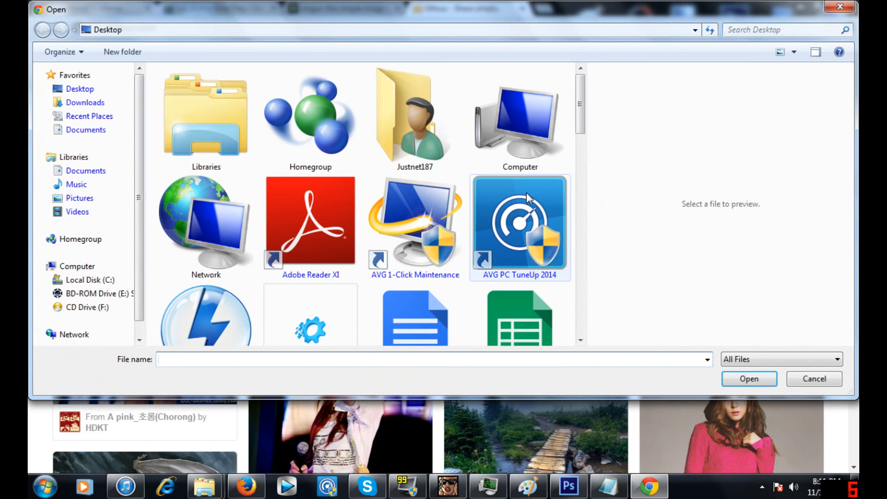
Upload the chosen SSG.png screenshot to Minus.
scroll(down, 3)
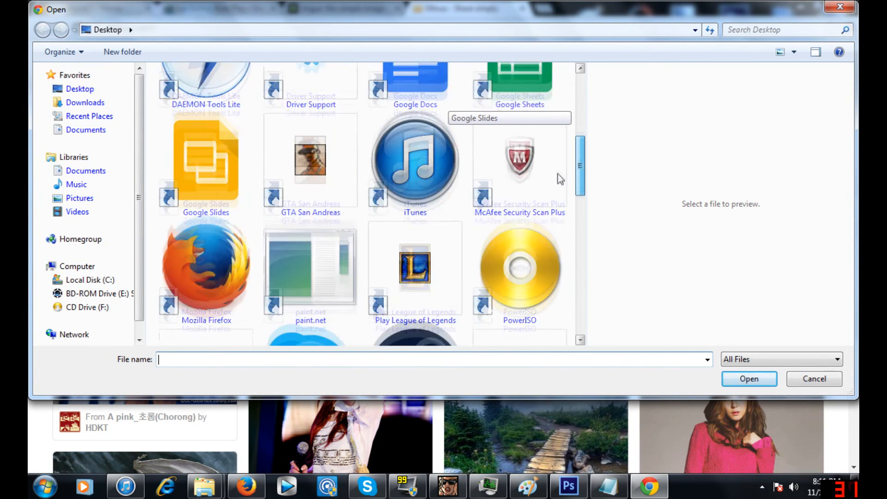
scroll(down, 3)
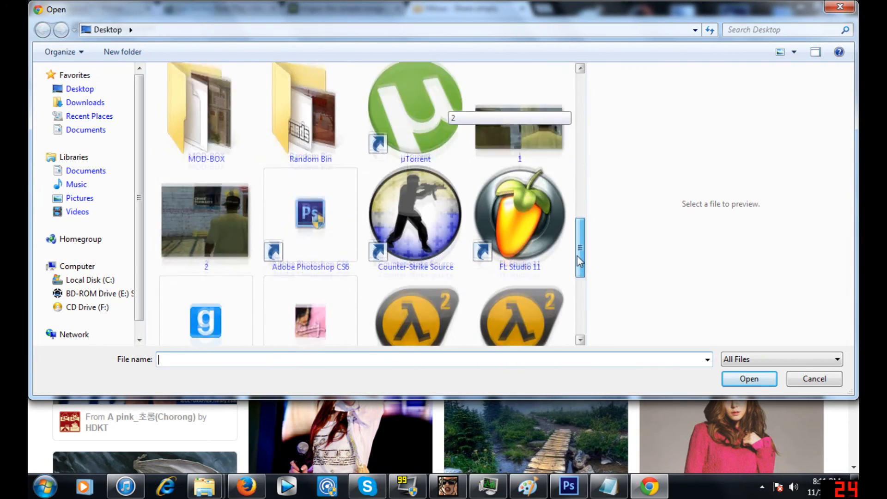
scroll(down, 3)
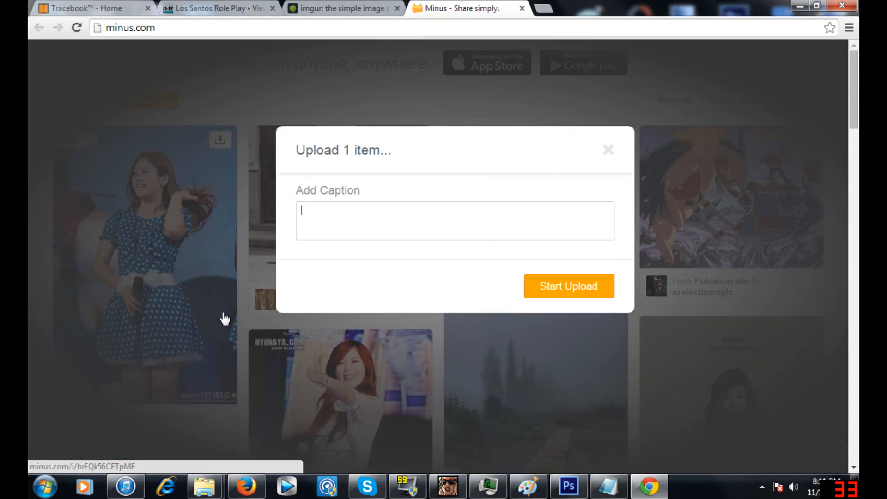
click(569, 286)
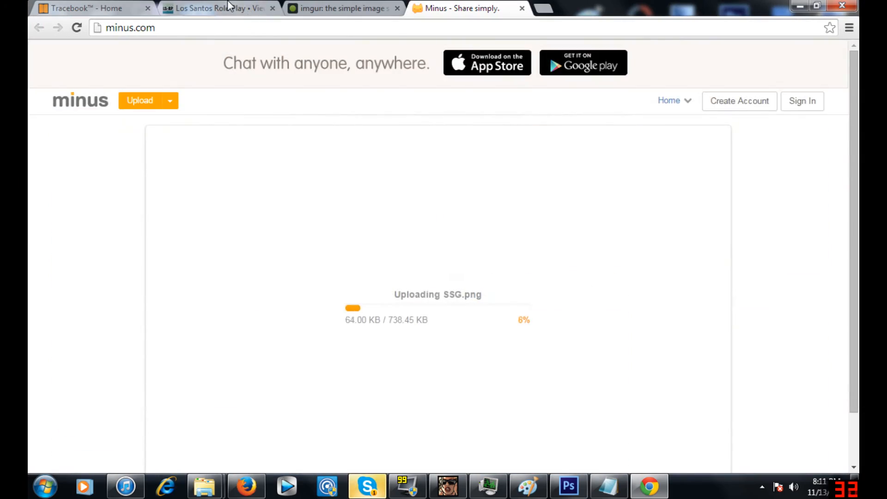
Start a reply on the LS-RP thread, then open SSG's full-size link and select its URL.
click(222, 8)
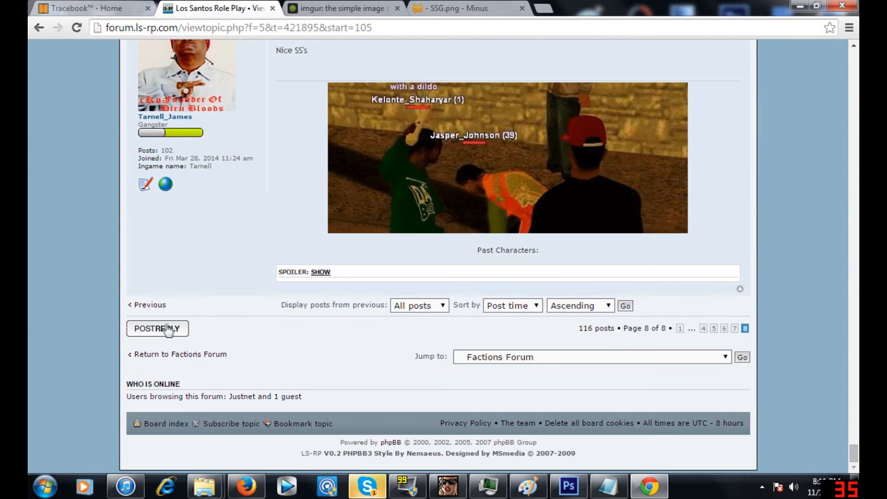
click(157, 328)
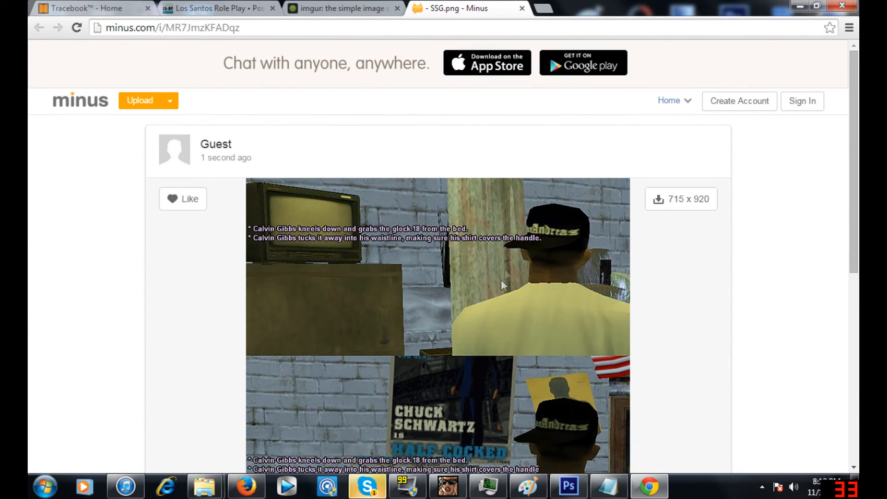
mouse_move(687, 203)
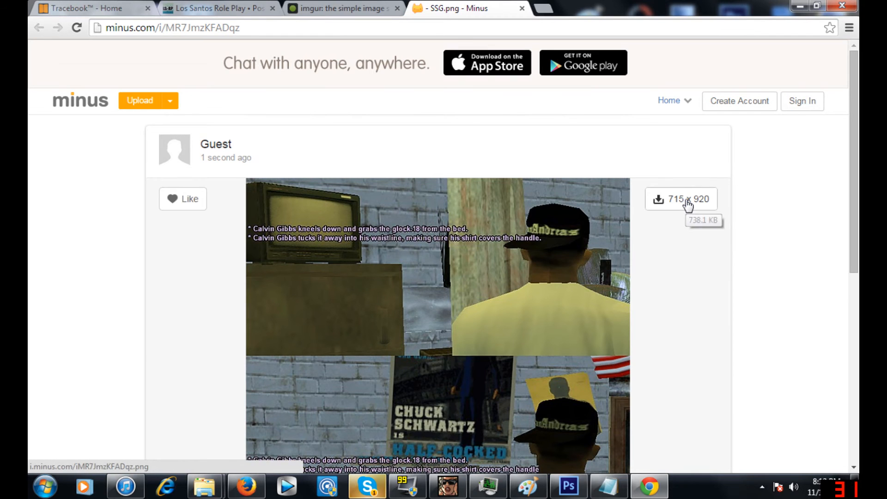
click(682, 199)
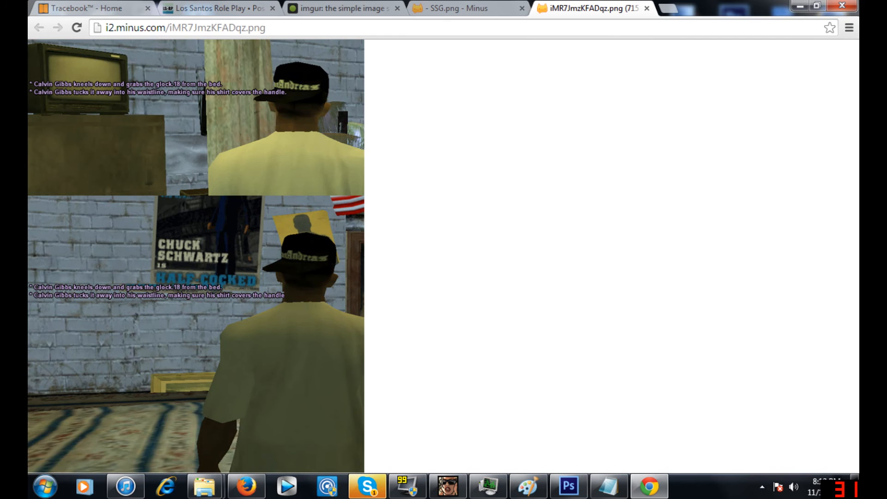
click(181, 27)
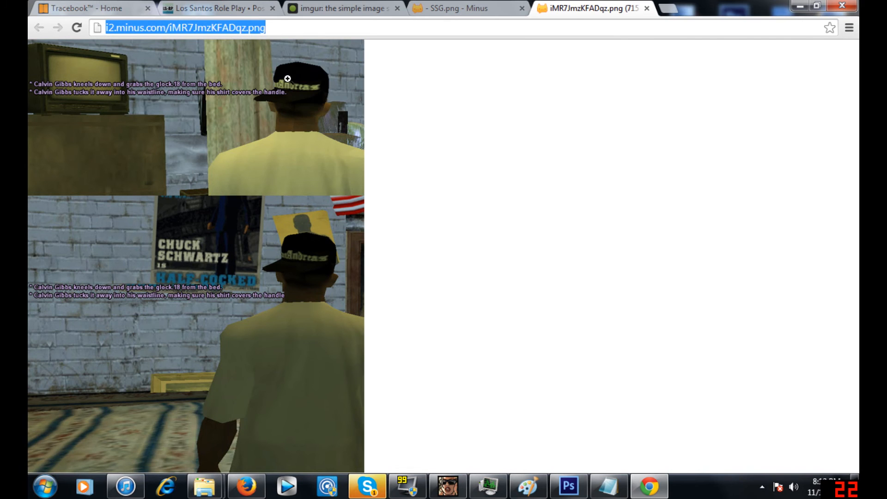
click(225, 8)
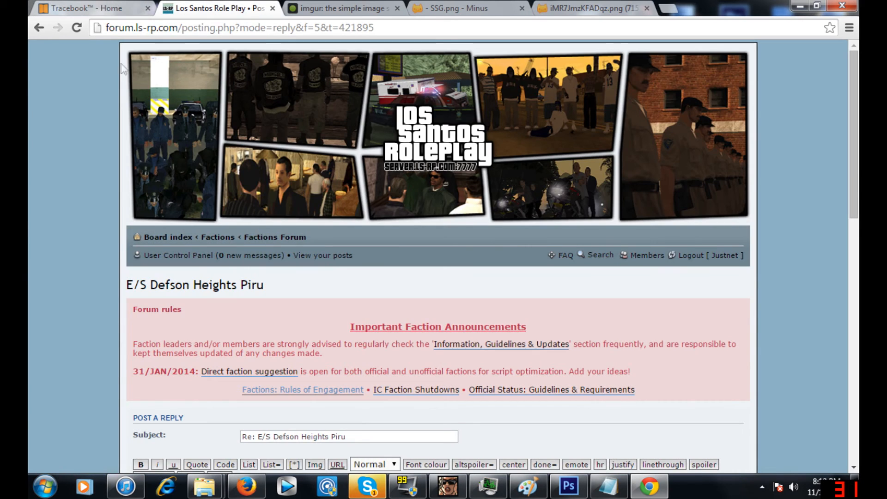
scroll(down, 3)
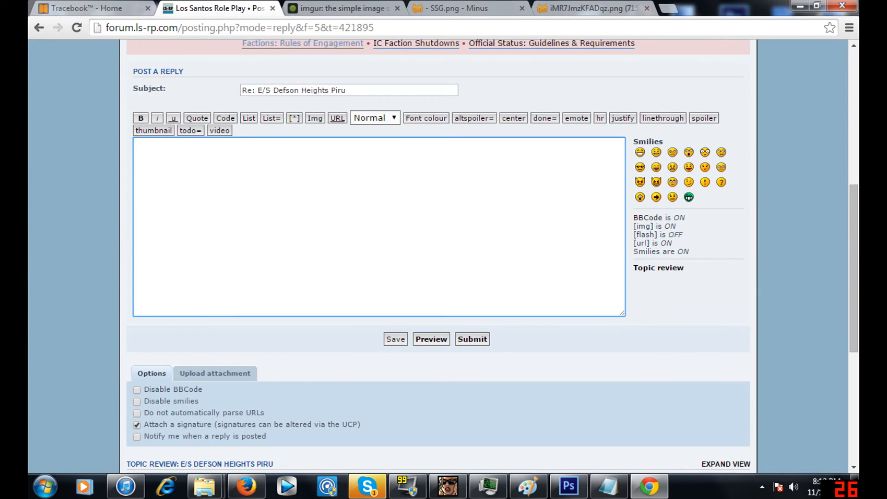
text(http://i2.minus.com/iMR7JmzKFADqz.png[/img)
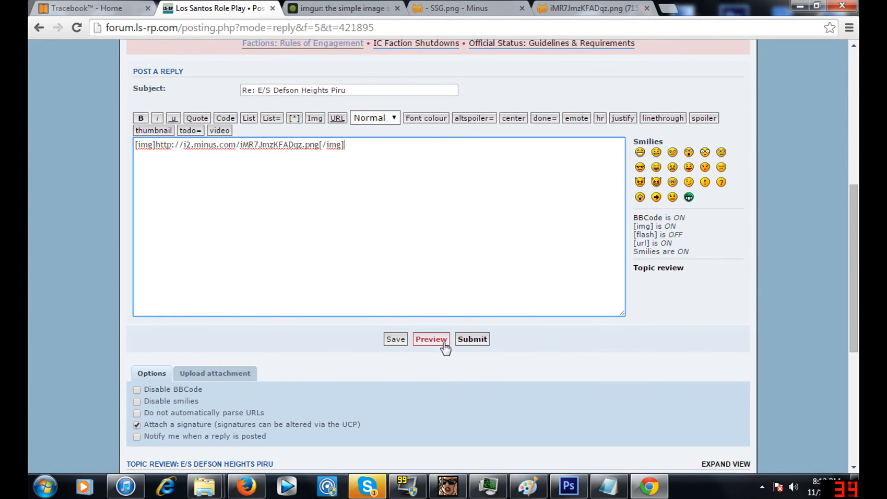
click(430, 339)
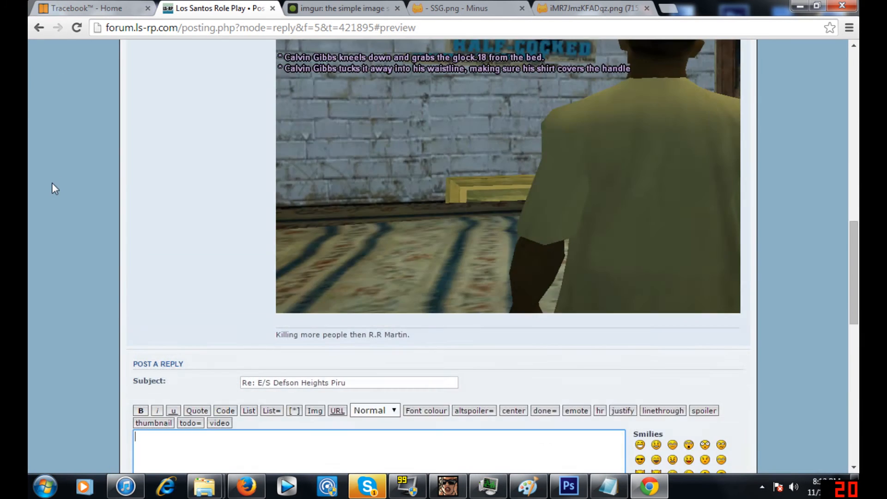
Upload screenshots 1 and 2 to Imgur and generate their BBCode links together.
scroll(down, 3)
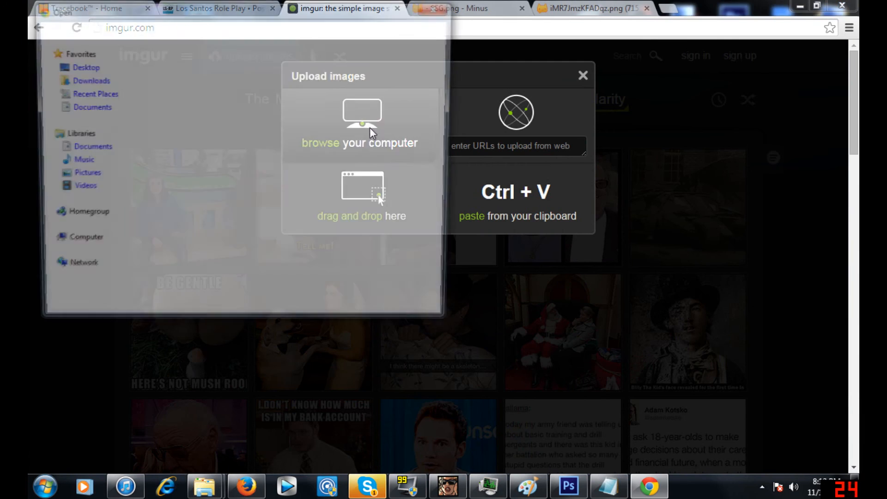
click(362, 116)
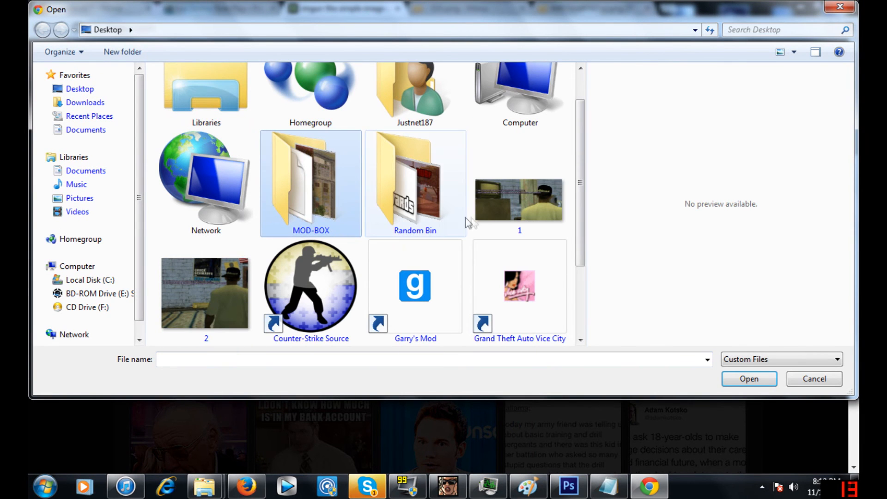
click(196, 294)
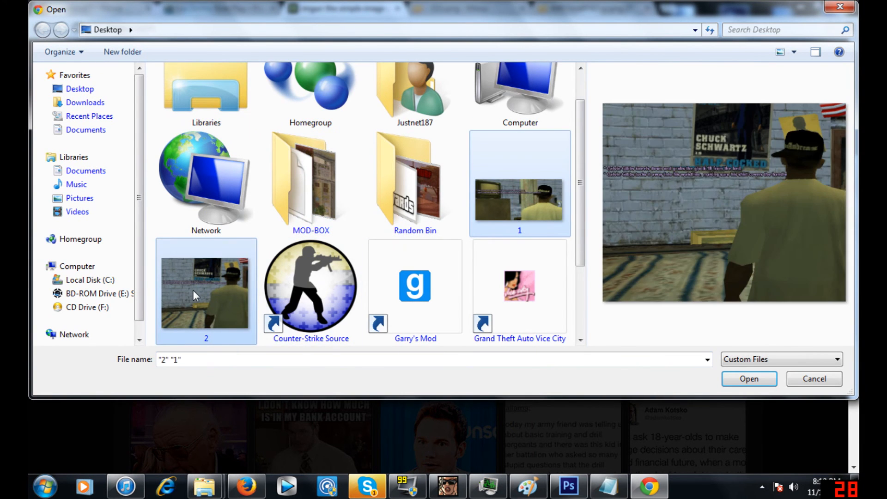
click(749, 379)
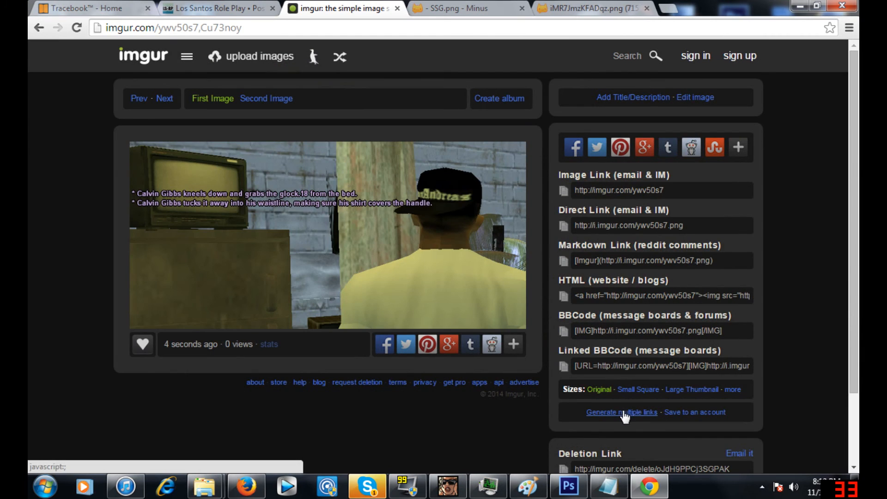
click(622, 413)
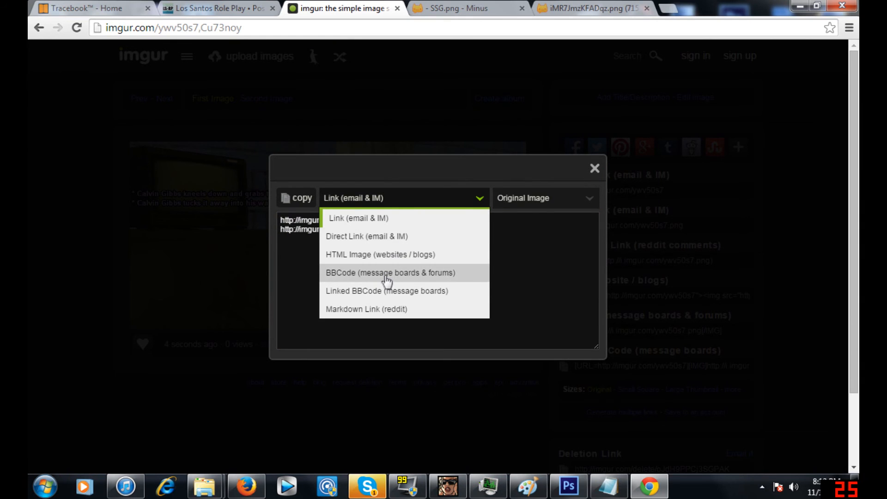
click(390, 273)
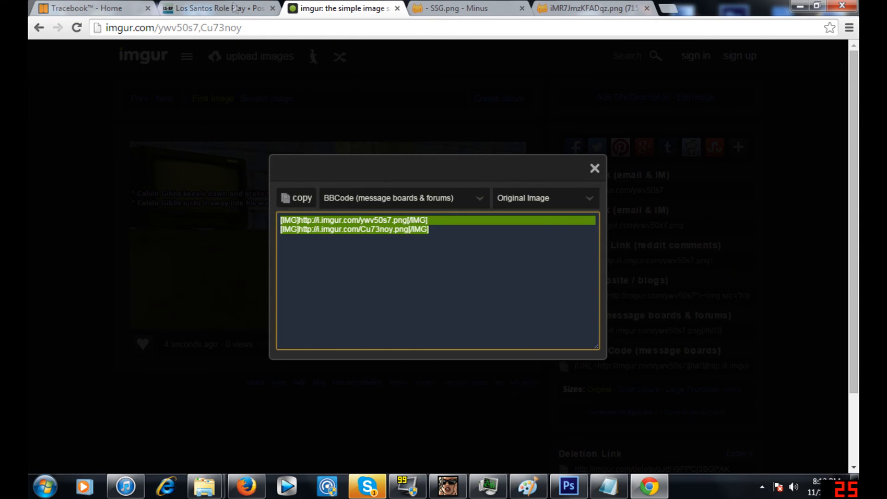
Preview the forum reply embedding both Imgur screenshots stacked, then return to Photoshop.
click(217, 8)
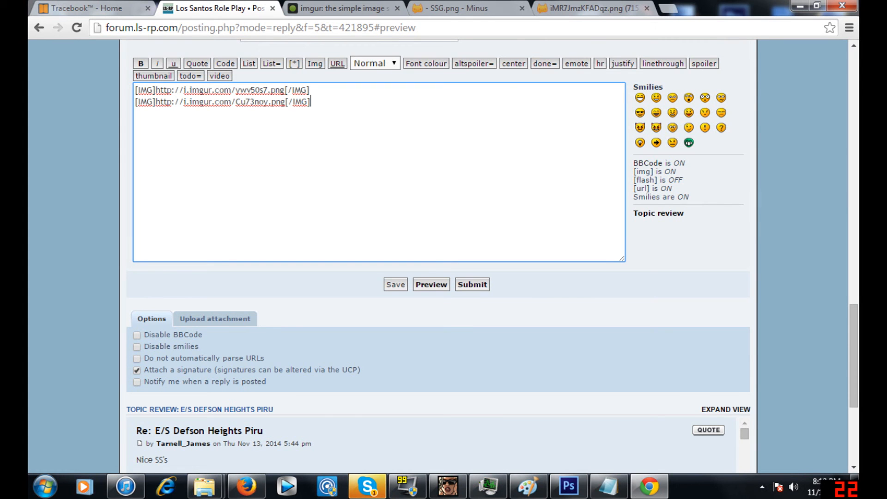
click(431, 285)
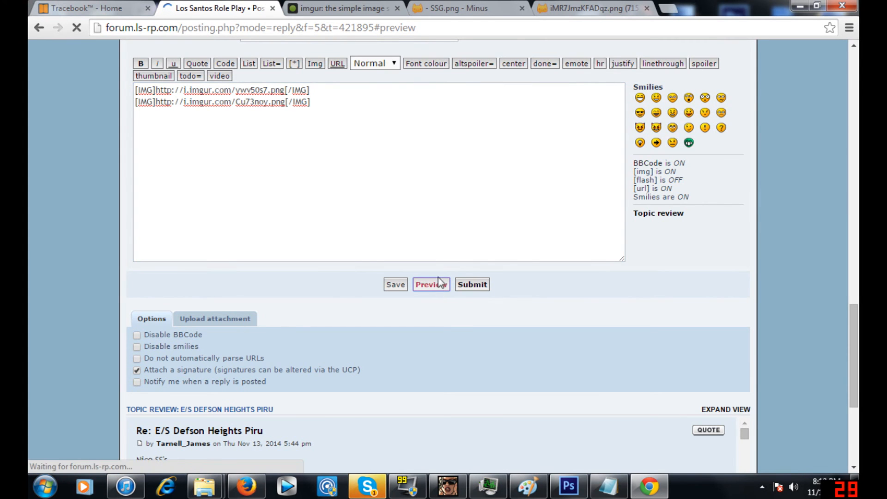
click(432, 284)
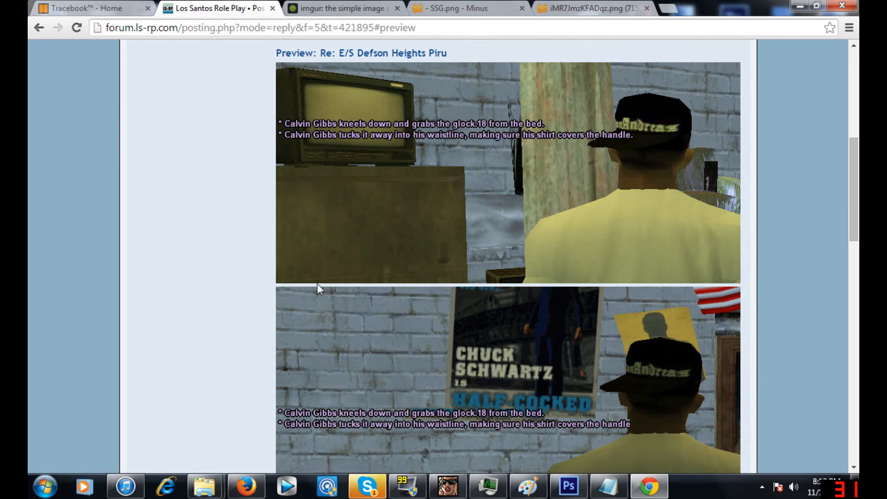
mouse_move(350, 289)
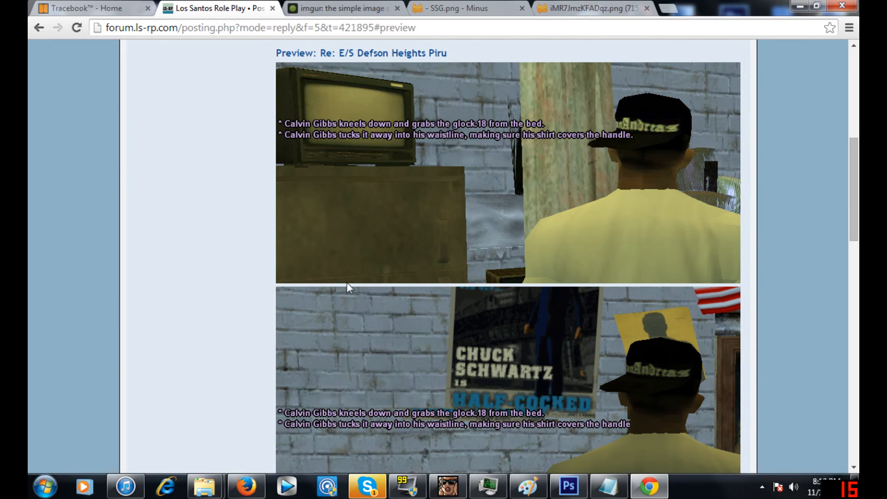
mouse_move(311, 272)
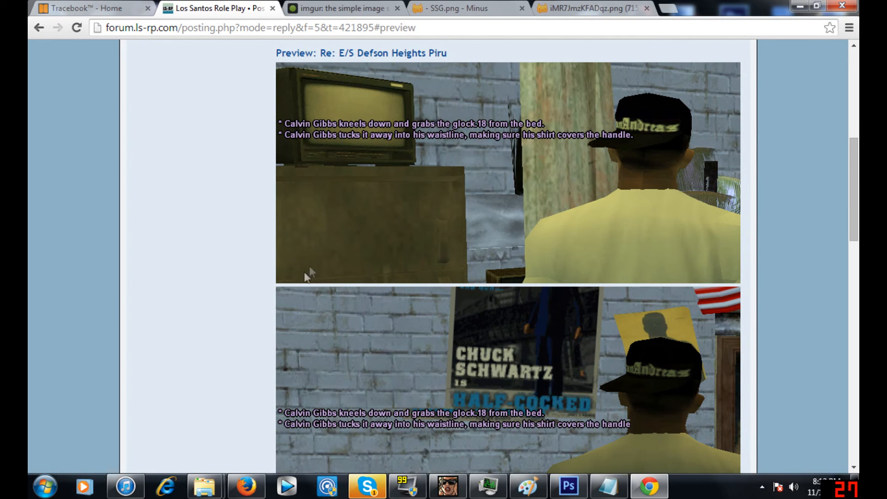
mouse_move(402, 279)
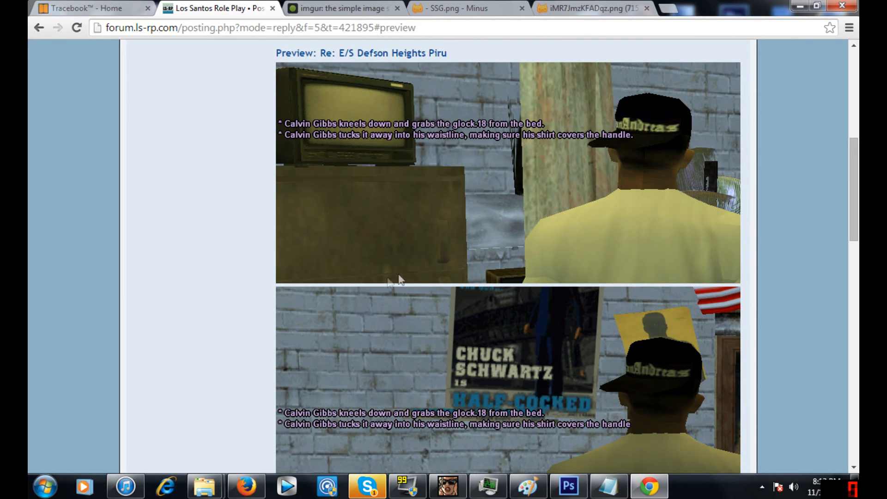
mouse_move(472, 316)
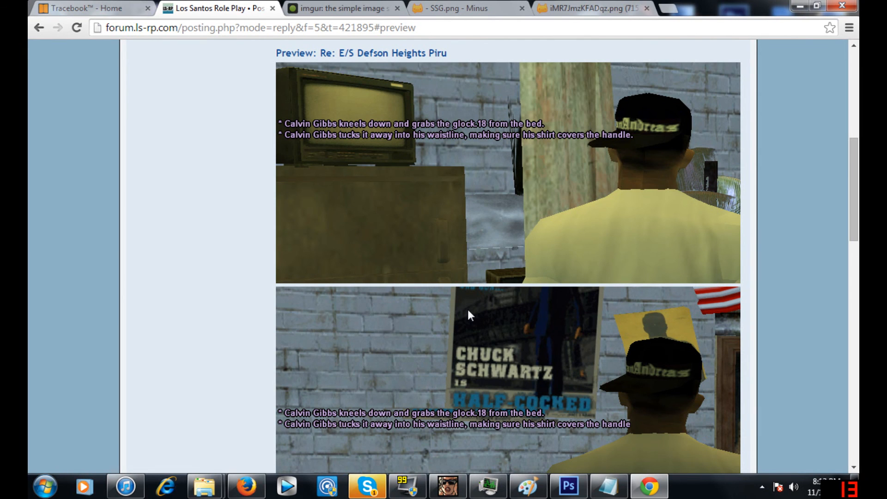
click(568, 486)
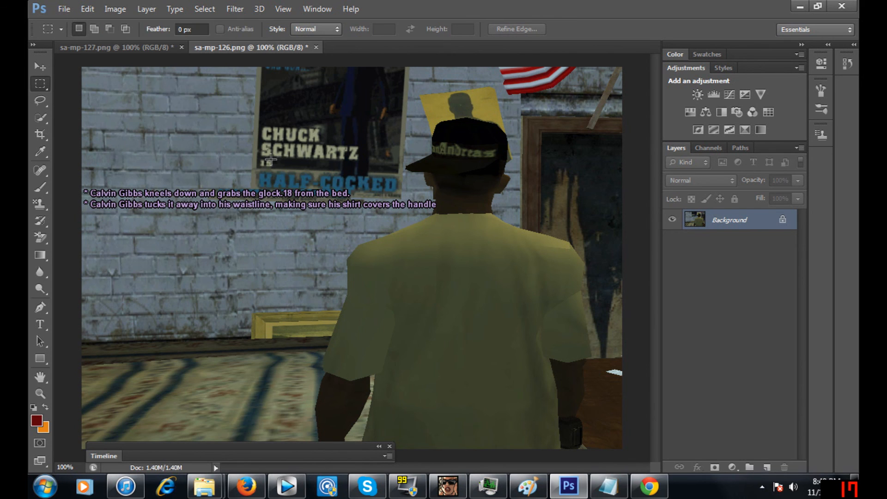
mouse_move(502, 329)
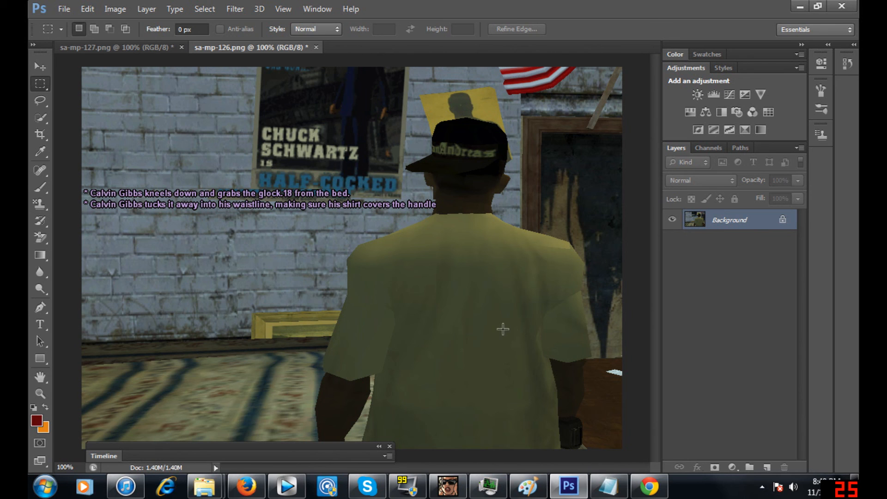
Check sa-mp-126.png's current pixel dimensions in Image Size without changing them.
click(115, 9)
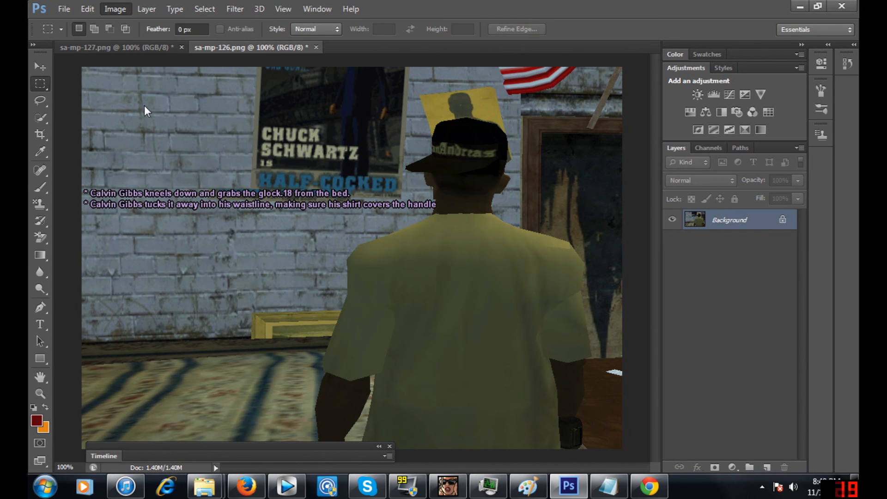
click(116, 8)
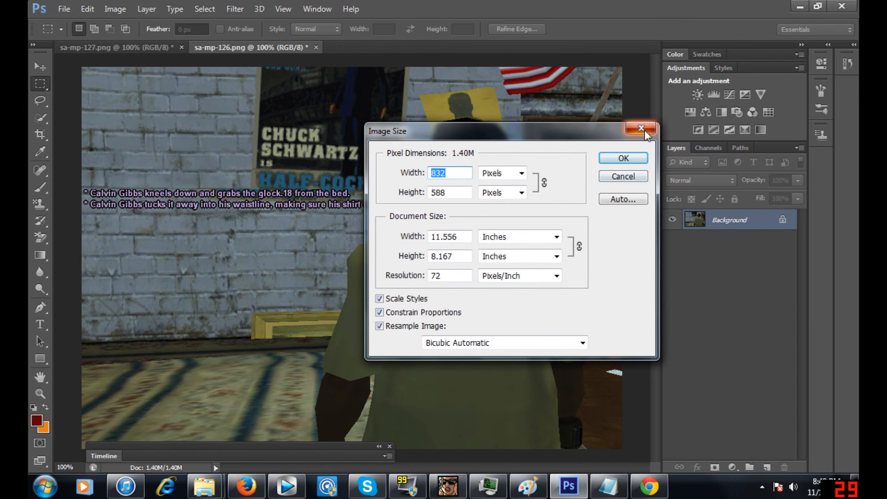
click(641, 128)
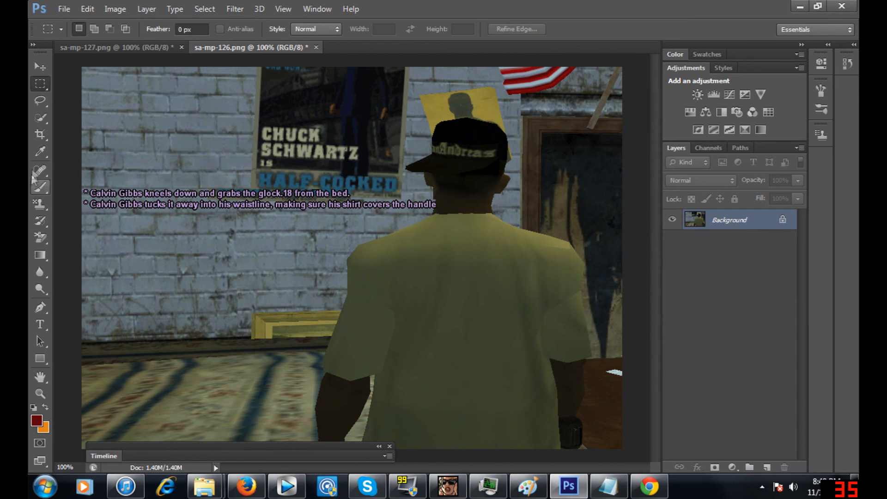
Crop the screenshot's right side down to 716 × 588 px and confirm the new size.
click(39, 135)
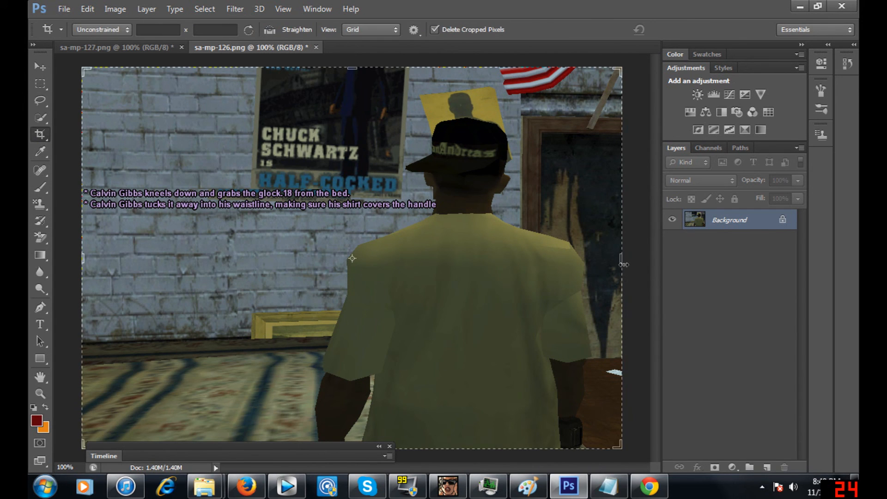
drag(623, 264, 603, 267)
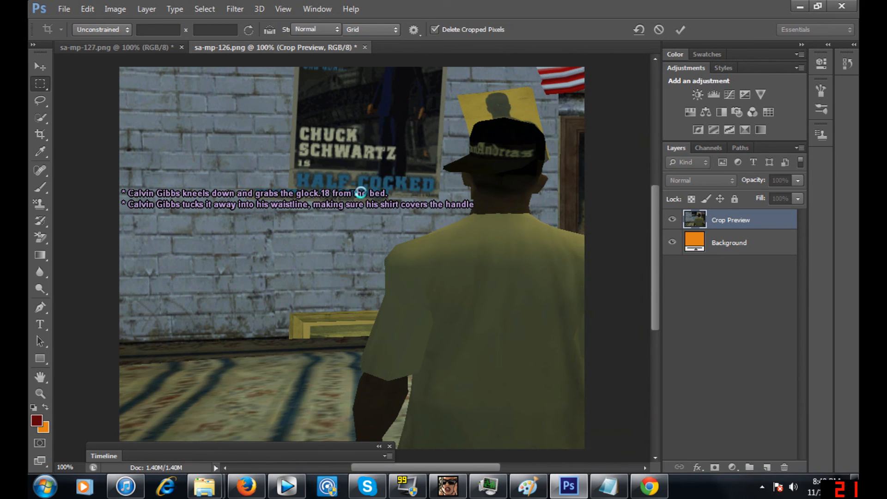
click(116, 9)
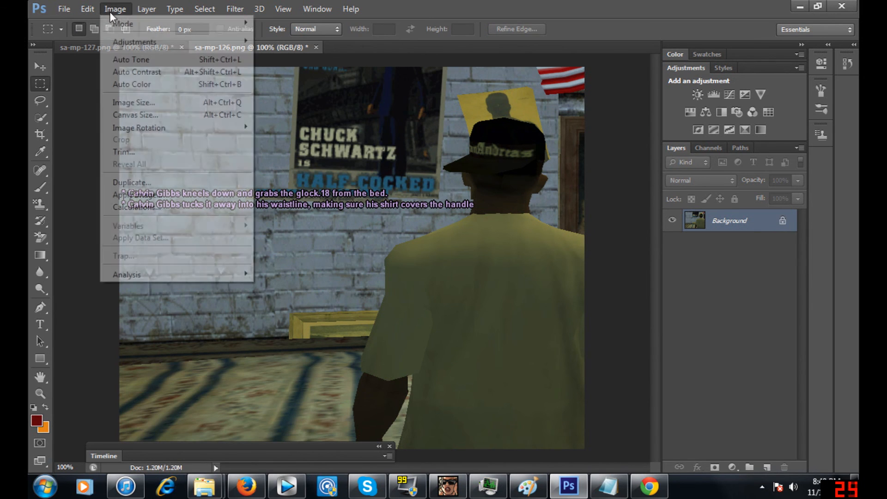
click(134, 103)
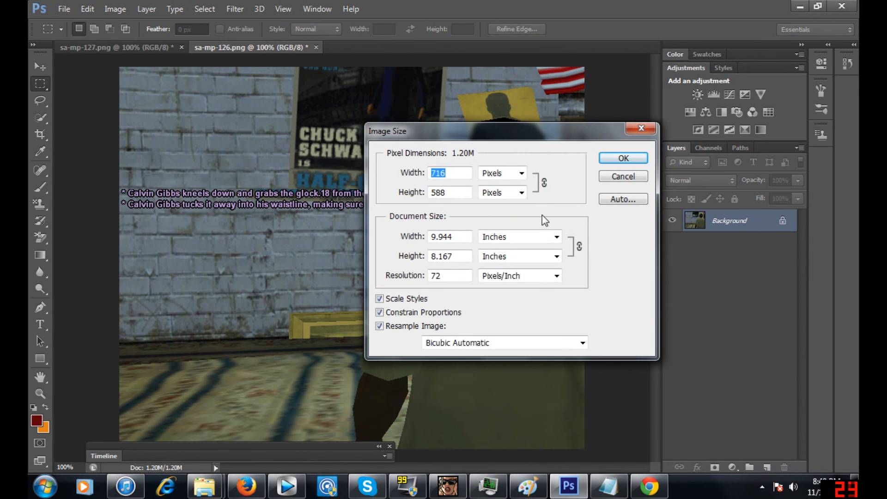
click(623, 176)
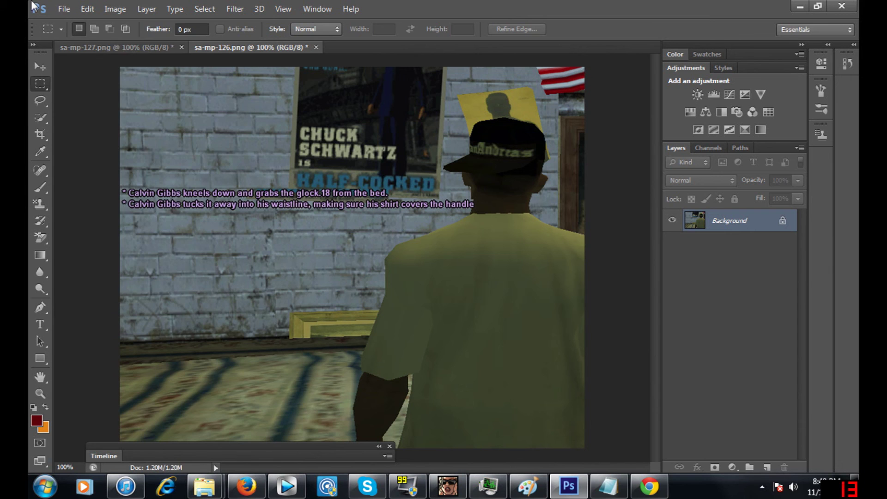
mouse_move(791, 68)
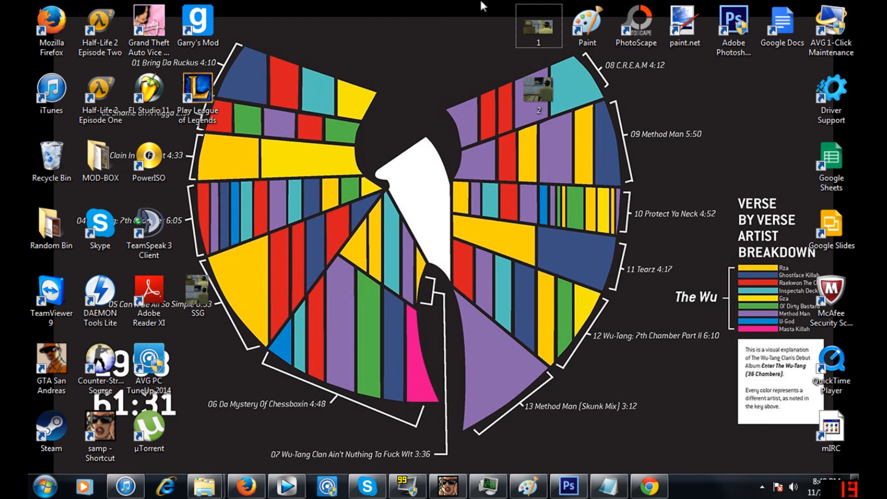
mouse_move(418, 154)
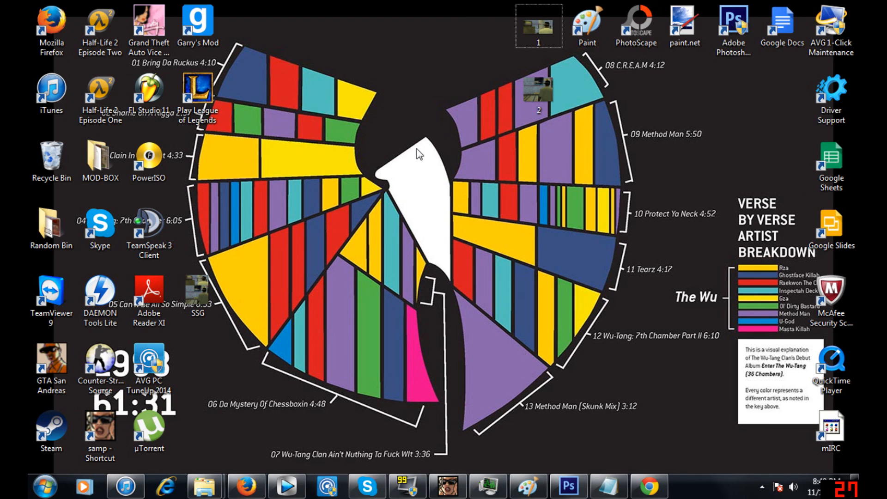